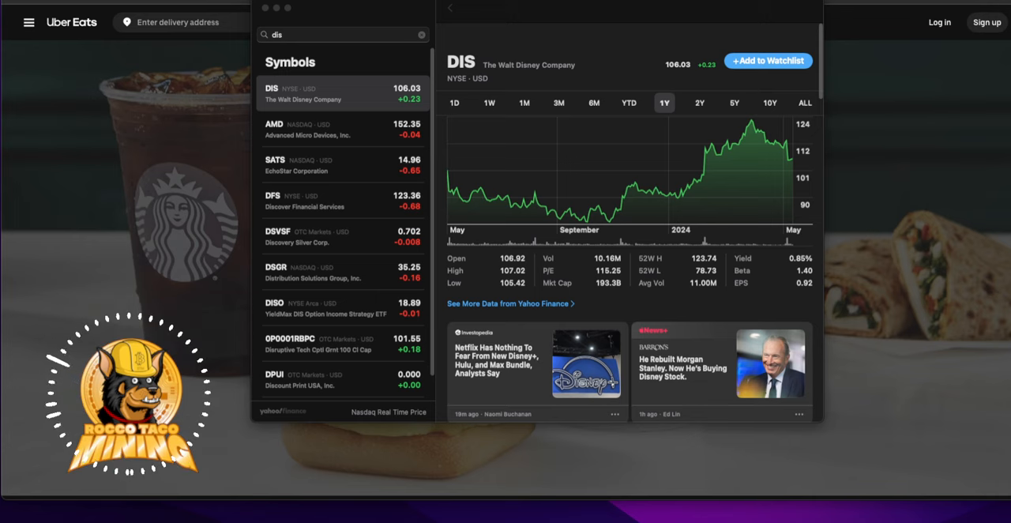
{"action": "mouse_move", "coordinate": [767, 151]}
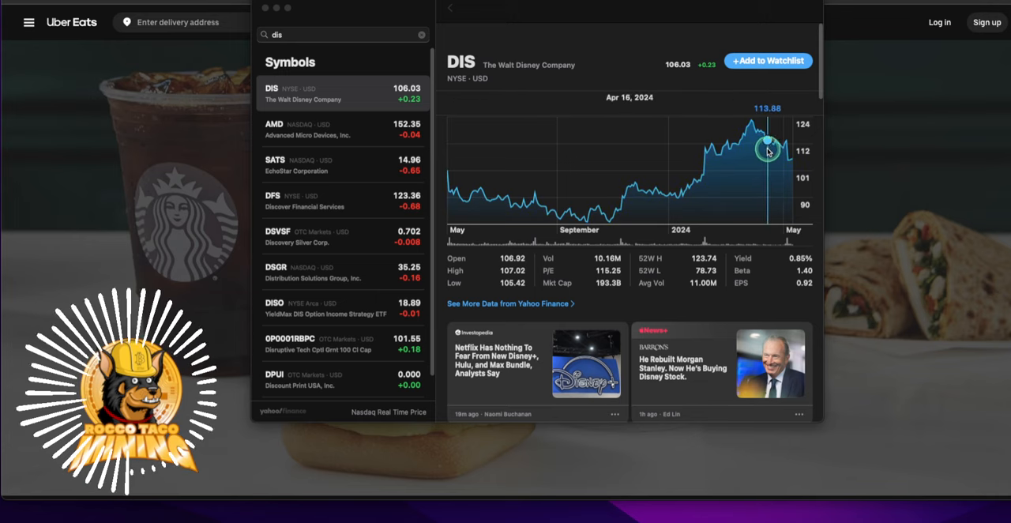
{"action": "mouse_move", "coordinate": [786, 142]}
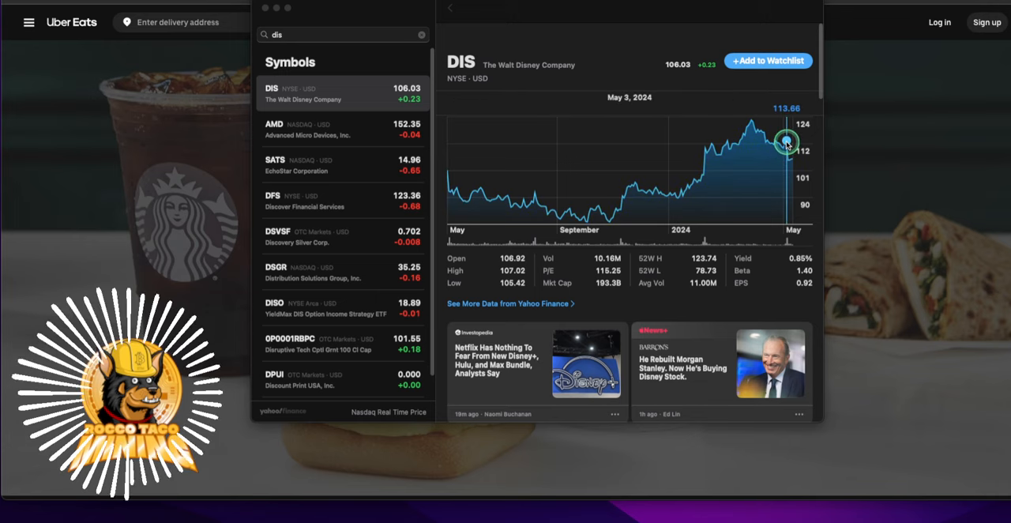
{"action": "mouse_move", "coordinate": [786, 158]}
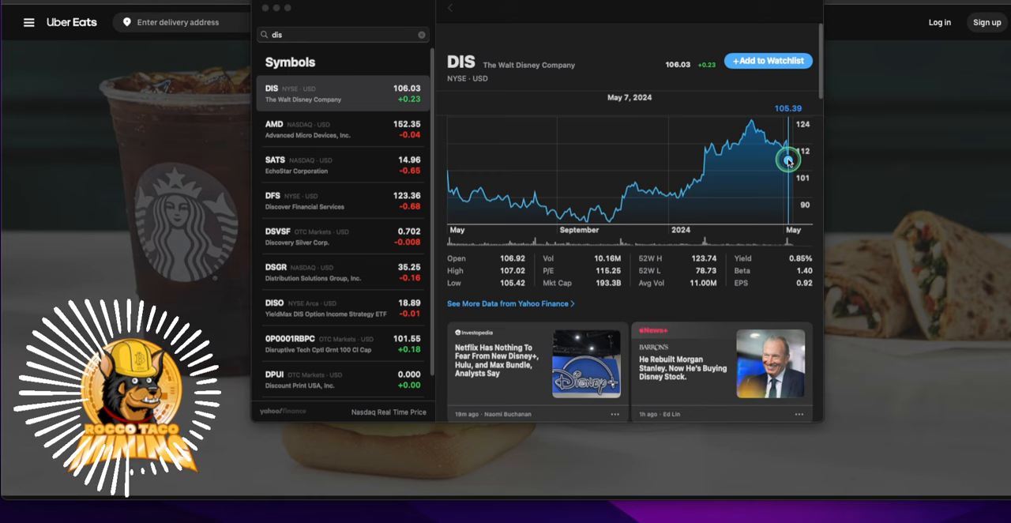
{"action": "mouse_move", "coordinate": [789, 161]}
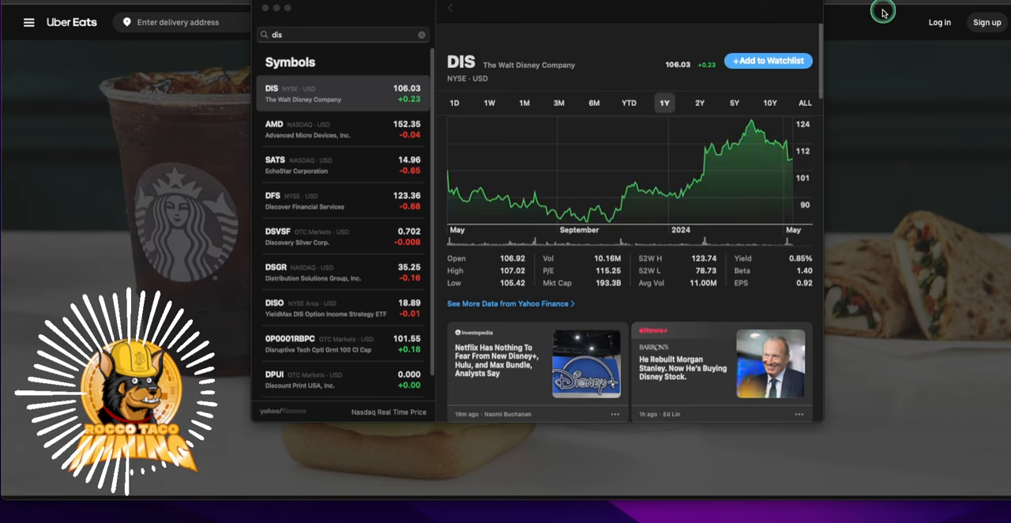
Step: Clear the Disney search and search for 'sbux' to show Starbucks (SBUX)
{"action": "left_click", "coordinate": [422, 34]}
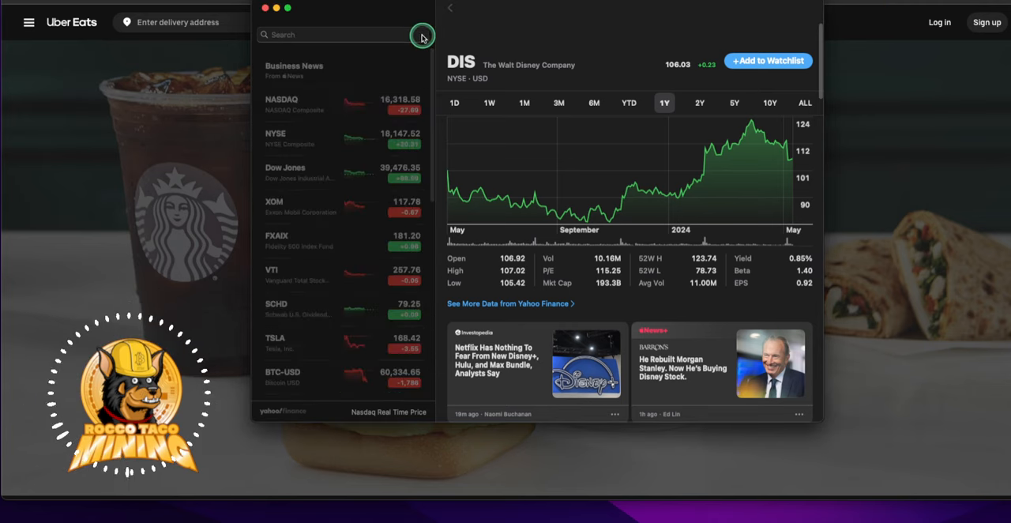
{"action": "left_click", "coordinate": [332, 35]}
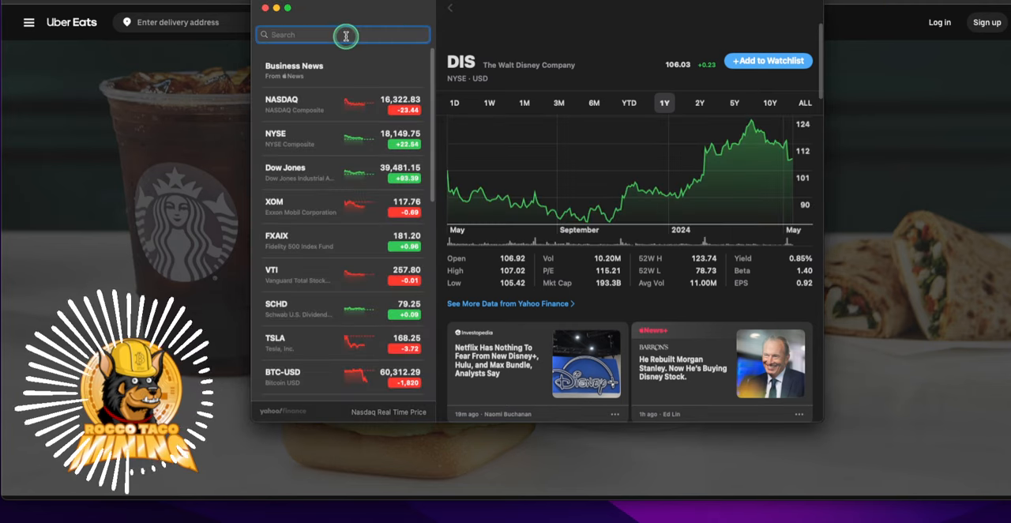
{"action": "type", "text": "sbux"}
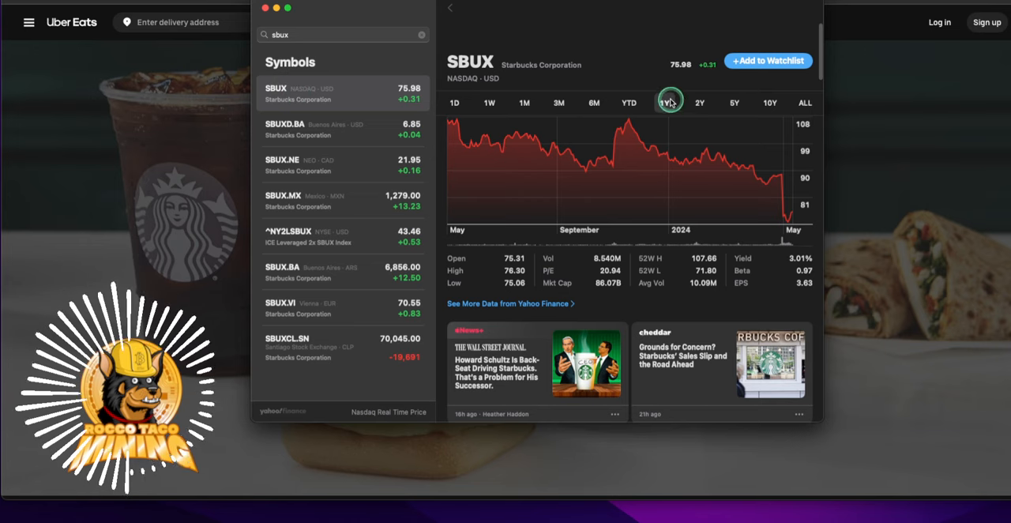
Step: Switch the SBUX chart to the 5Y range, showing 2019 through 2024
{"action": "left_click", "coordinate": [734, 102]}
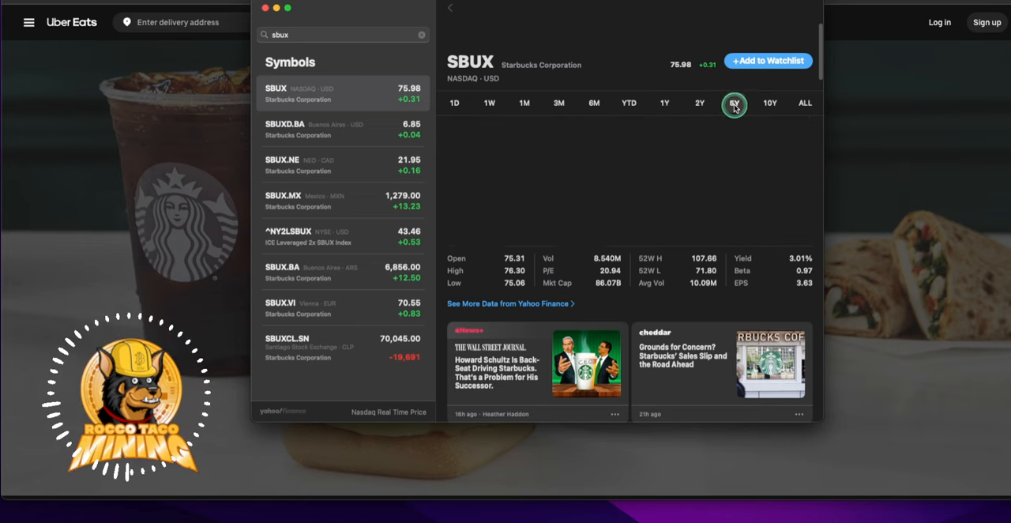
{"action": "left_click", "coordinate": [734, 103]}
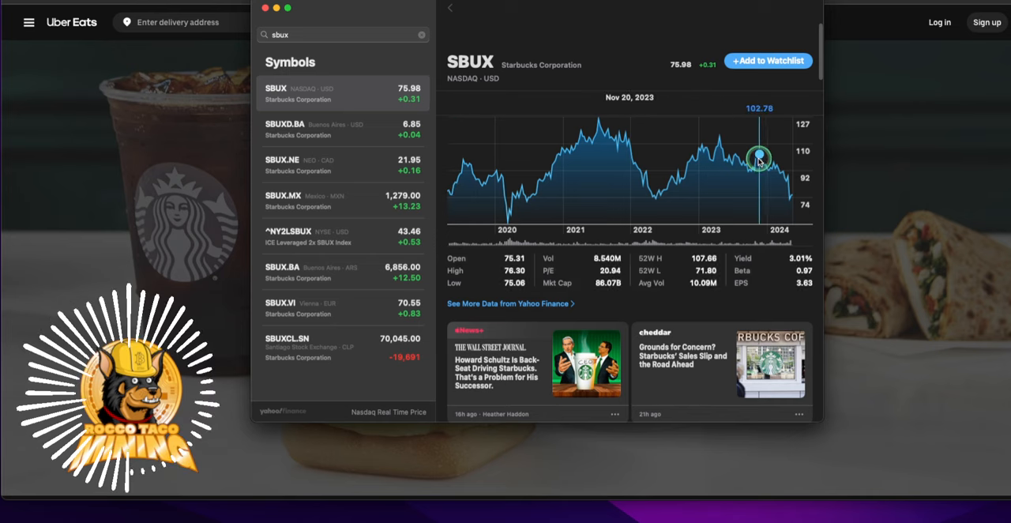
{"action": "mouse_move", "coordinate": [697, 150]}
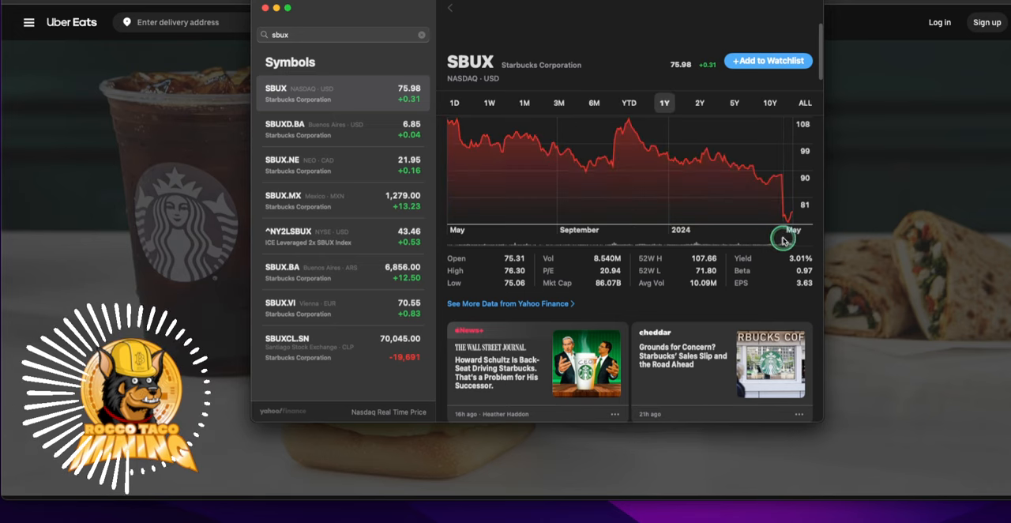
{"action": "mouse_move", "coordinate": [784, 183]}
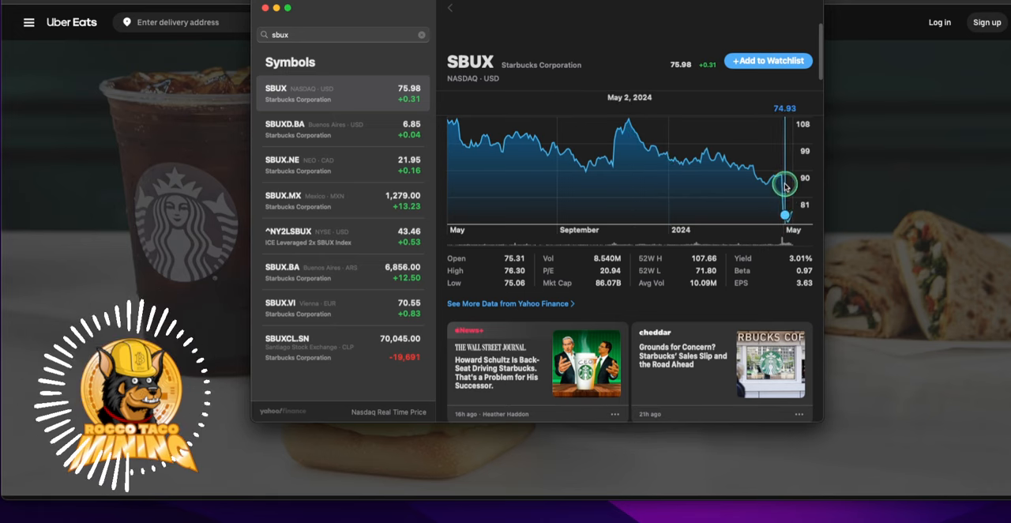
{"action": "mouse_move", "coordinate": [780, 177]}
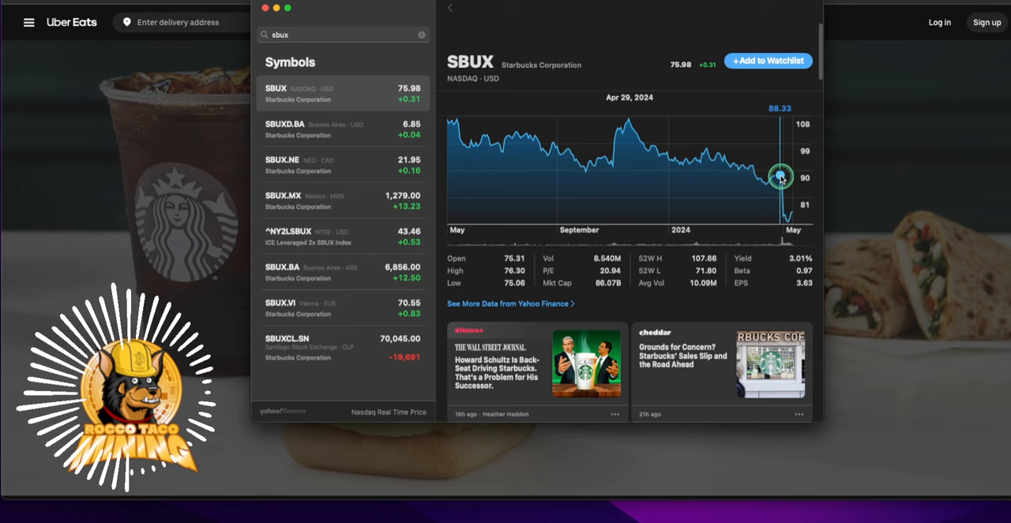
{"action": "mouse_move", "coordinate": [780, 175]}
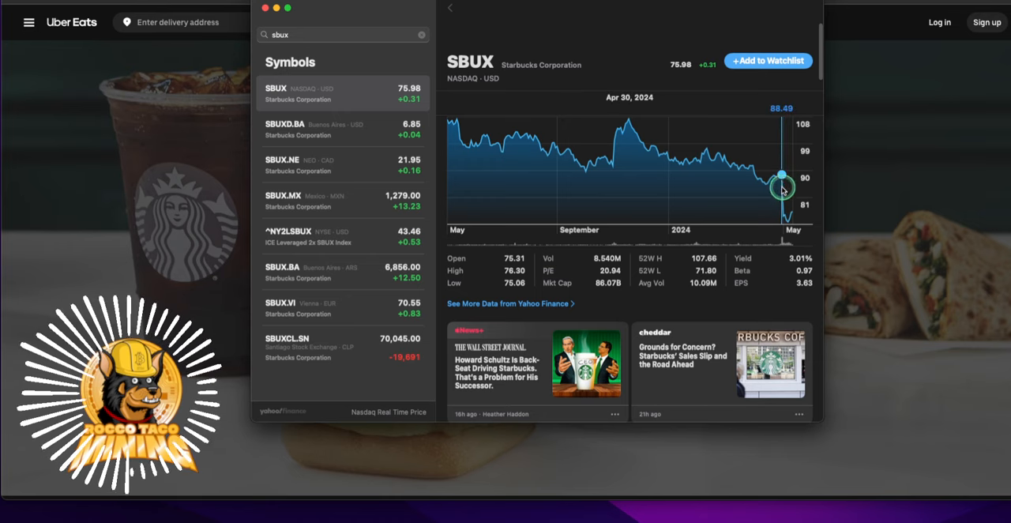
{"action": "mouse_move", "coordinate": [788, 220]}
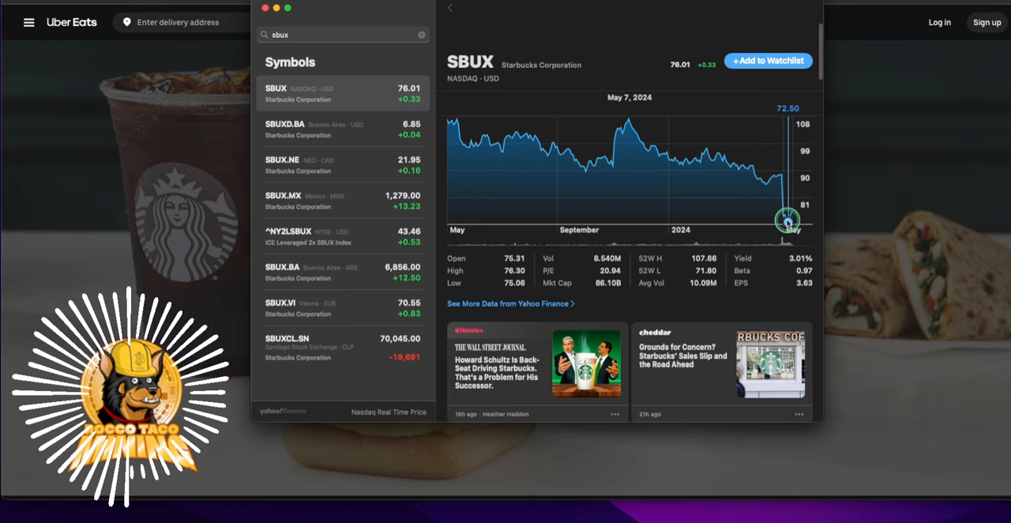
{"action": "mouse_move", "coordinate": [665, 136]}
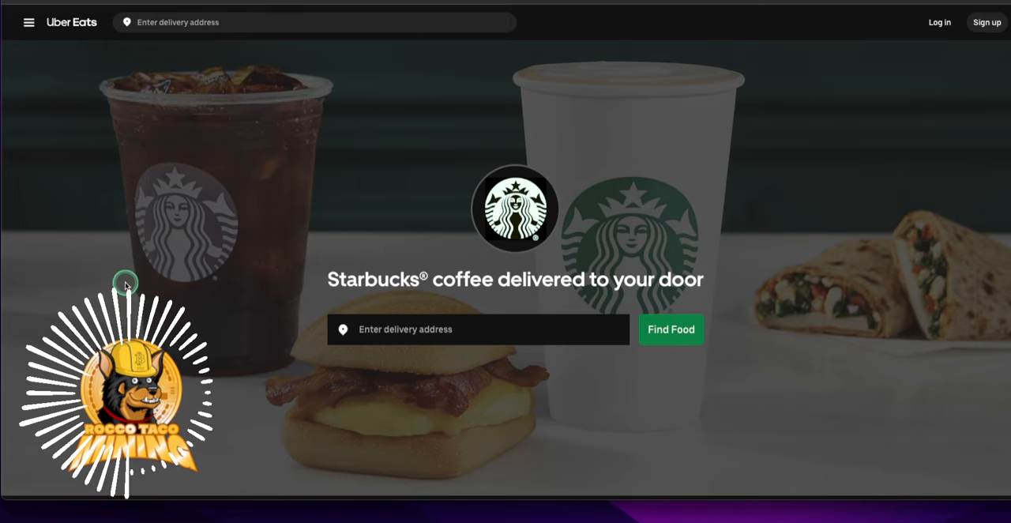
Step: Scroll the Starbucks menu past Hot Coffees to Cold Coffees, Refreshers and Frappuccinos
{"action": "scroll", "scroll_direction": "down", "scroll_amount": 3}
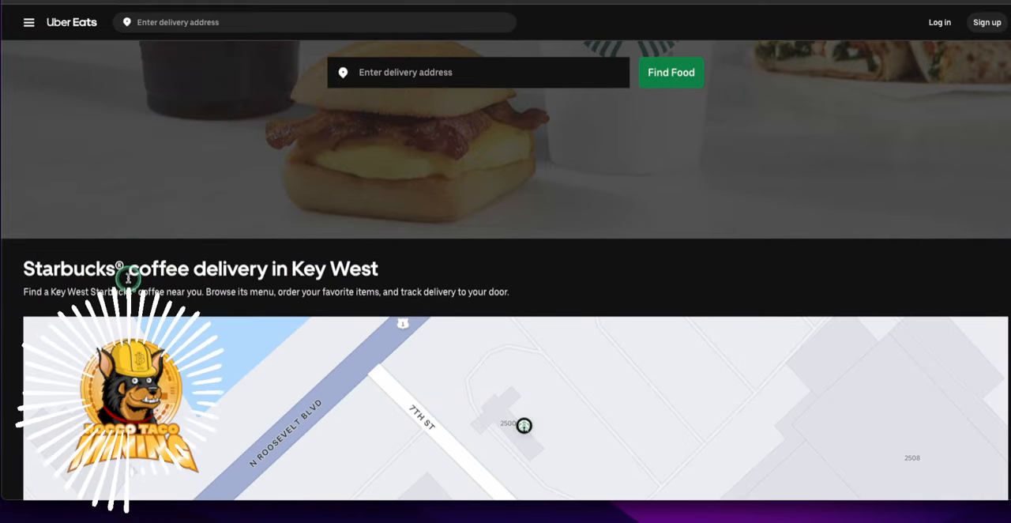
{"action": "scroll", "scroll_direction": "down", "scroll_amount": 3}
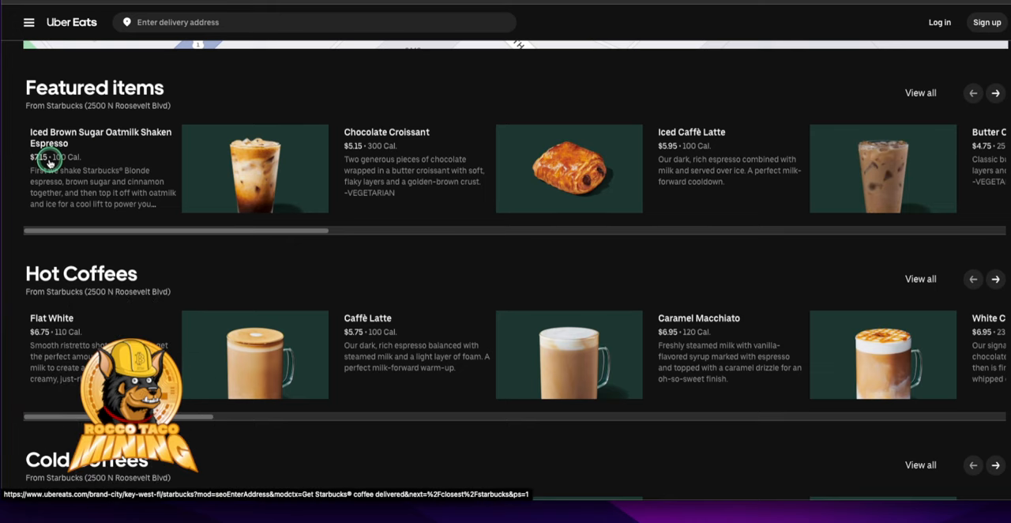
{"action": "mouse_move", "coordinate": [357, 146]}
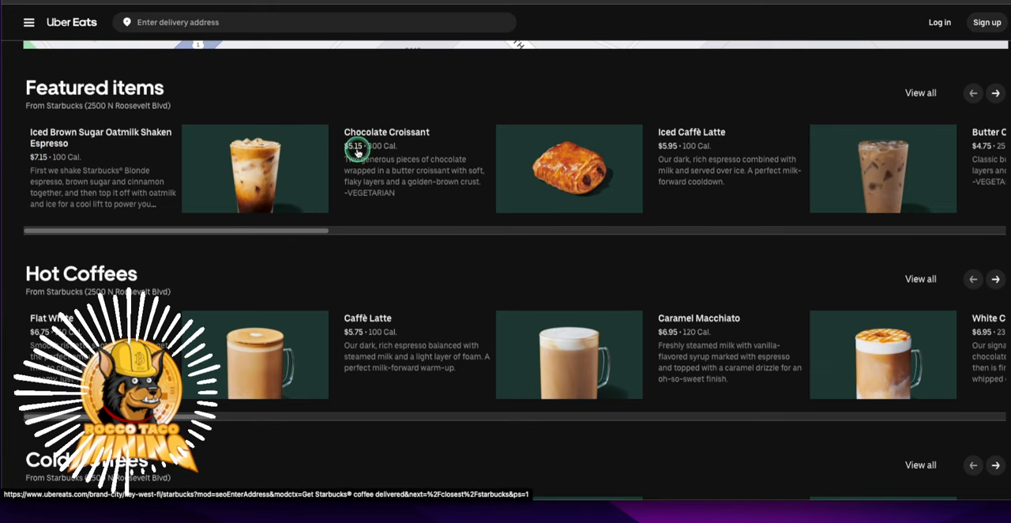
{"action": "mouse_move", "coordinate": [505, 179]}
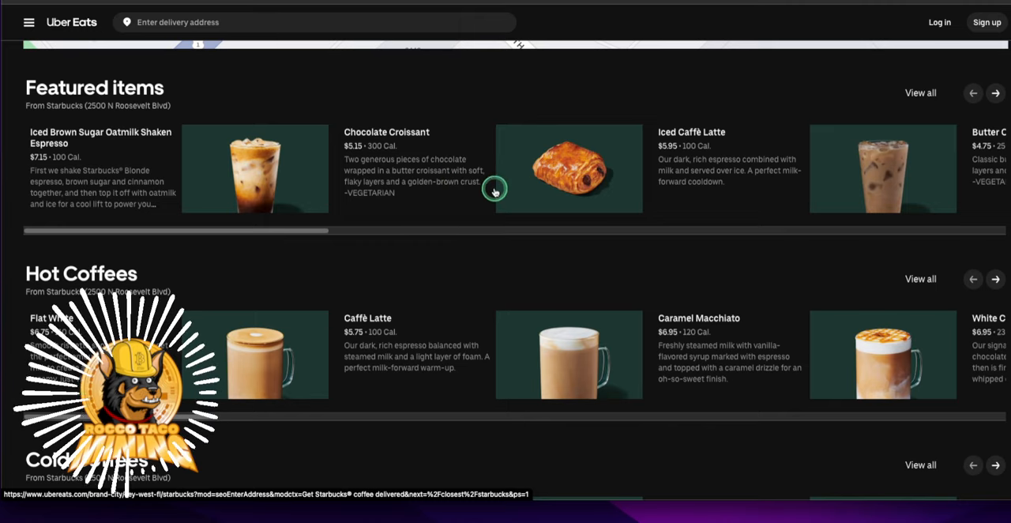
{"action": "mouse_move", "coordinate": [632, 158]}
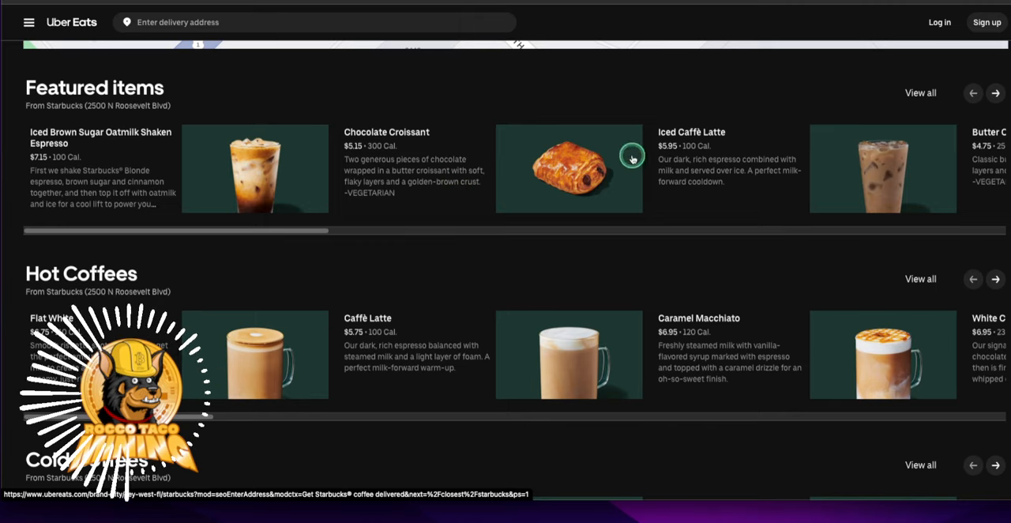
{"action": "scroll", "scroll_direction": "down", "scroll_amount": 3}
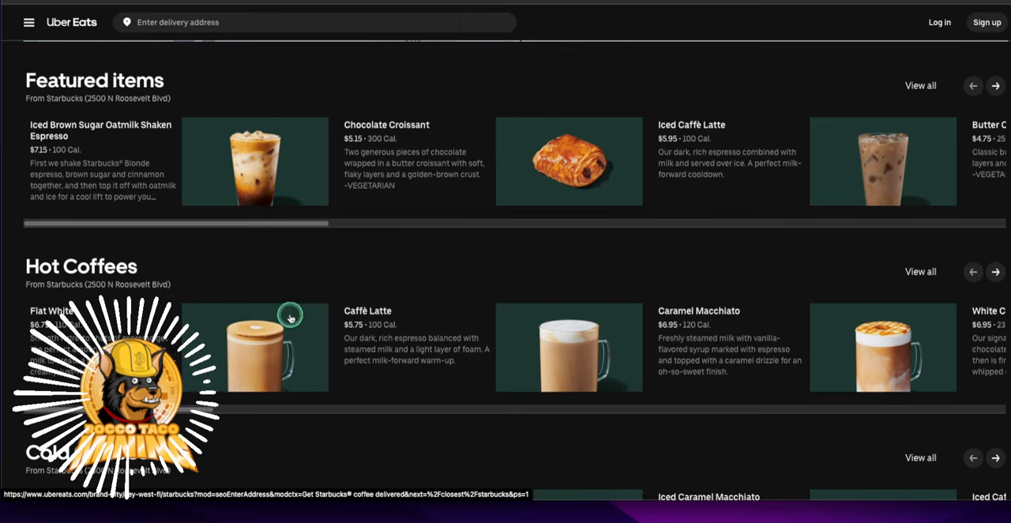
{"action": "scroll", "scroll_direction": "down", "scroll_amount": 3}
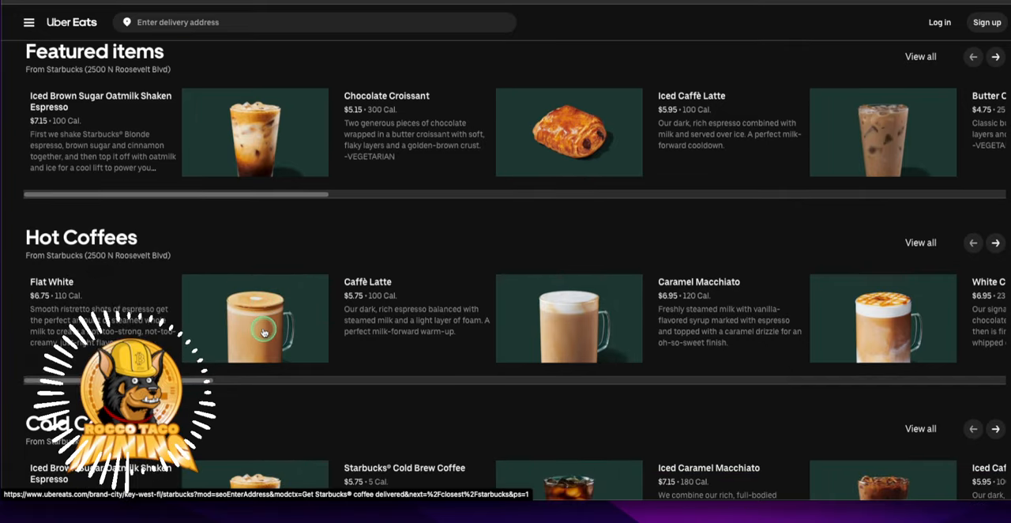
{"action": "scroll", "scroll_direction": "down", "scroll_amount": 3}
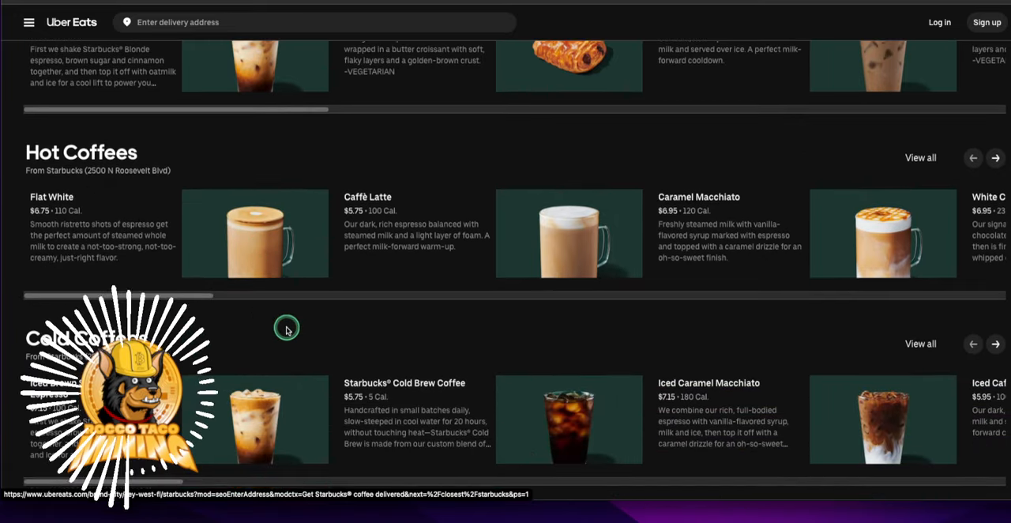
{"action": "scroll", "scroll_direction": "down", "scroll_amount": 3}
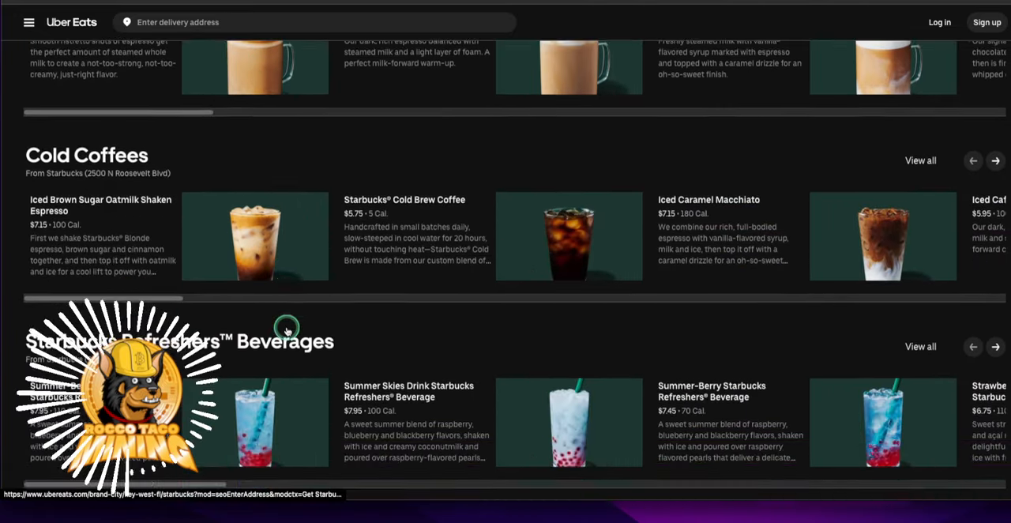
{"action": "scroll", "scroll_direction": "down", "scroll_amount": 3}
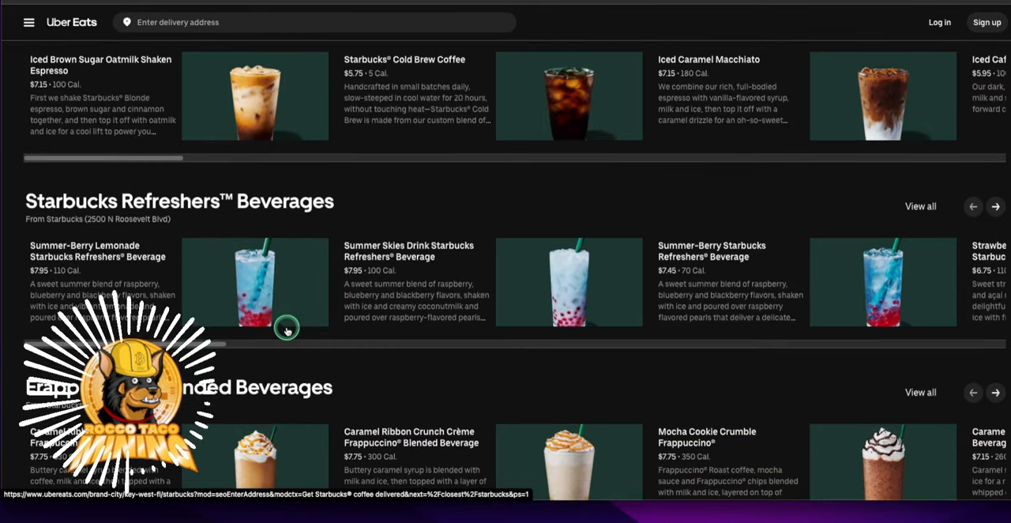
{"action": "scroll", "scroll_direction": "down", "scroll_amount": 3}
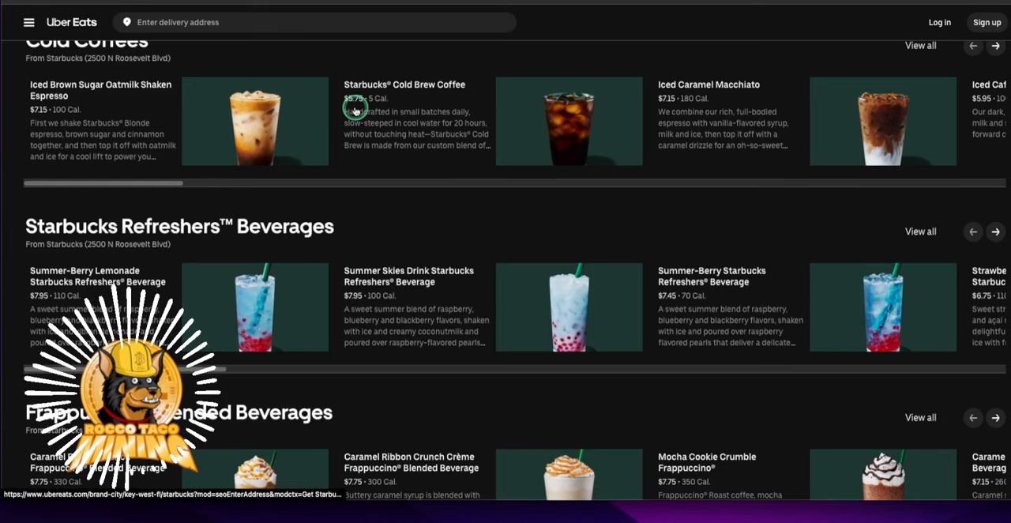
{"action": "mouse_move", "coordinate": [512, 106]}
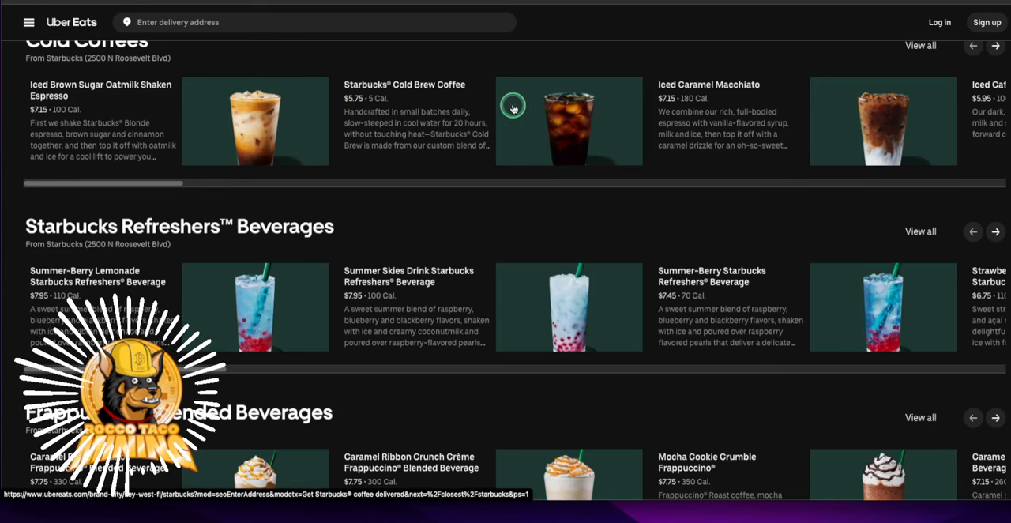
{"action": "mouse_move", "coordinate": [445, 146]}
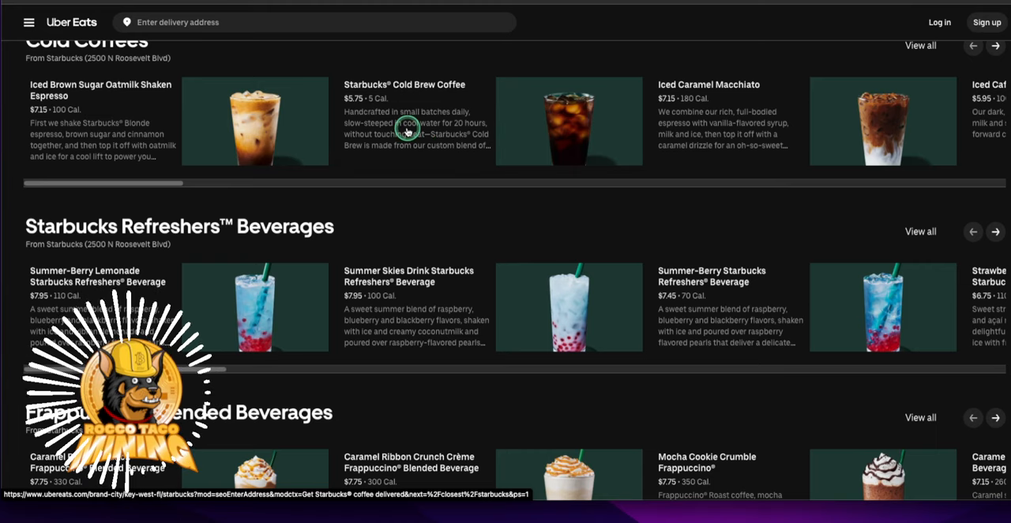
{"action": "scroll", "scroll_direction": "down", "scroll_amount": 3}
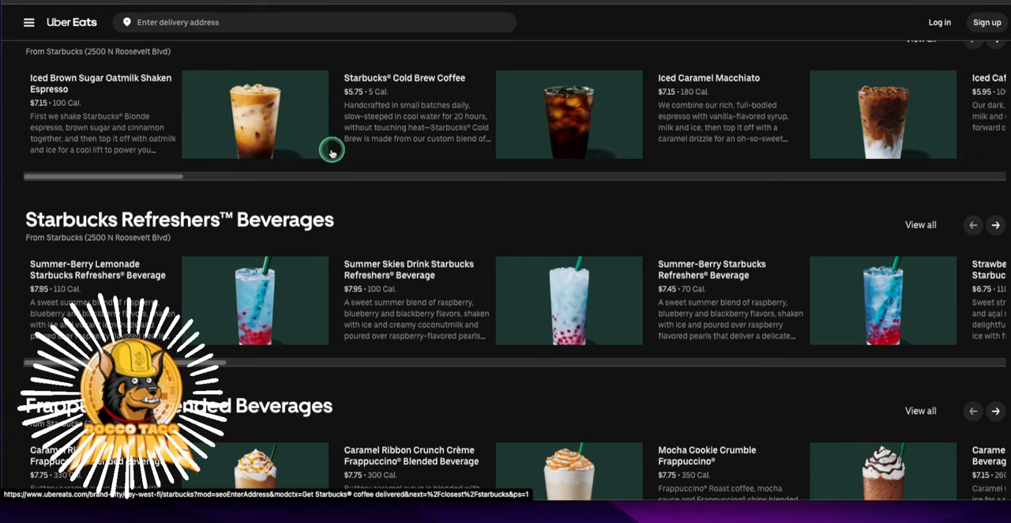
Step: Scroll past Frappuccinos, Iced Tea and Lemonade, and Hot Teas to Bottled Beverages
{"action": "scroll", "scroll_direction": "down", "scroll_amount": 3}
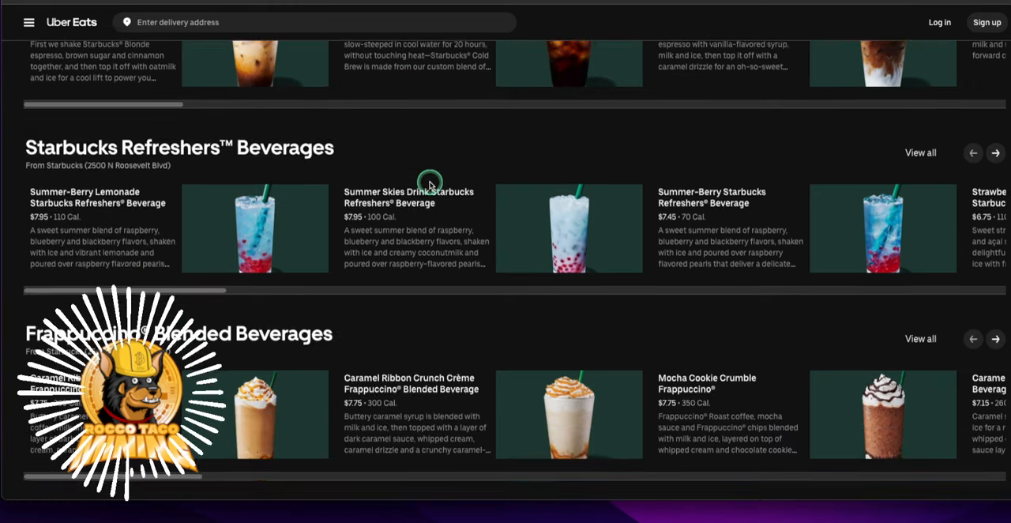
{"action": "scroll", "scroll_direction": "down", "scroll_amount": 3}
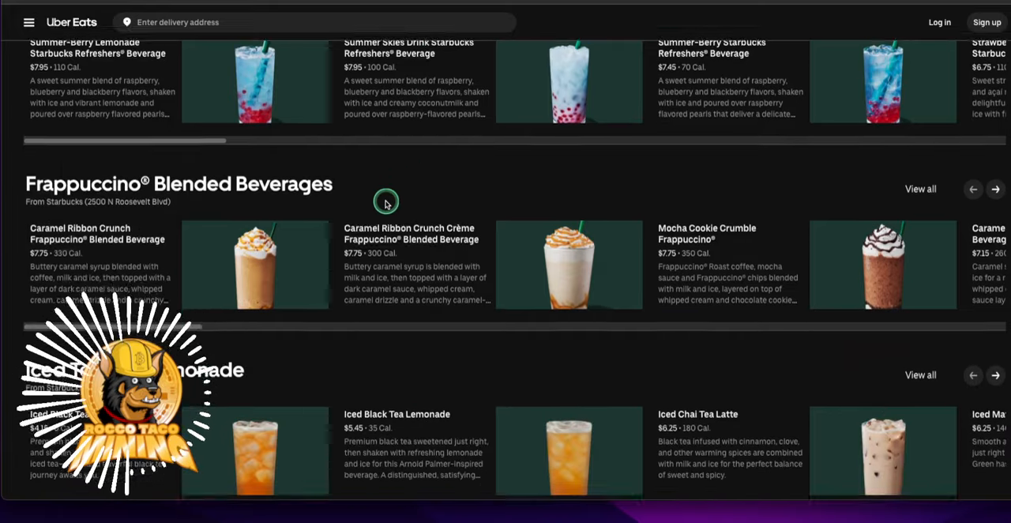
{"action": "scroll", "scroll_direction": "down", "scroll_amount": 3}
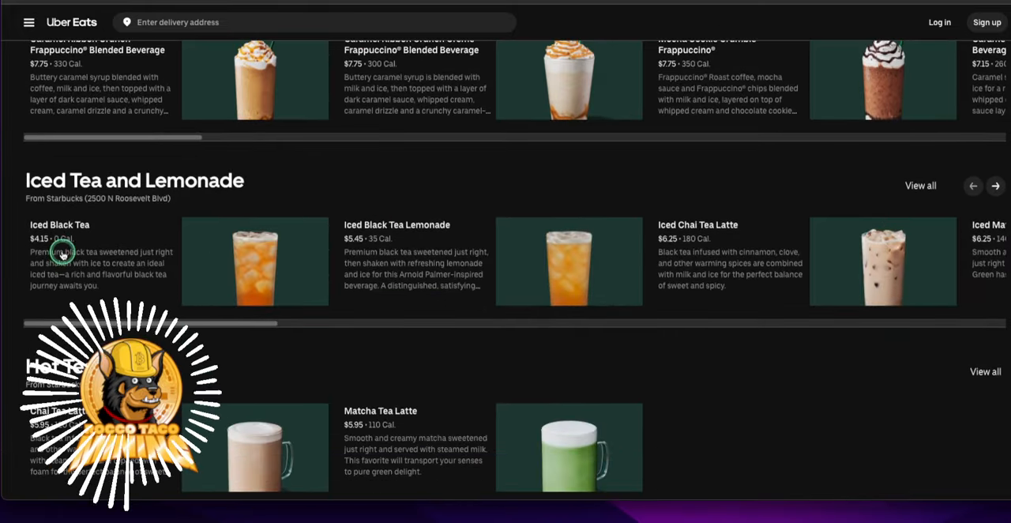
{"action": "scroll", "scroll_direction": "down", "scroll_amount": 3}
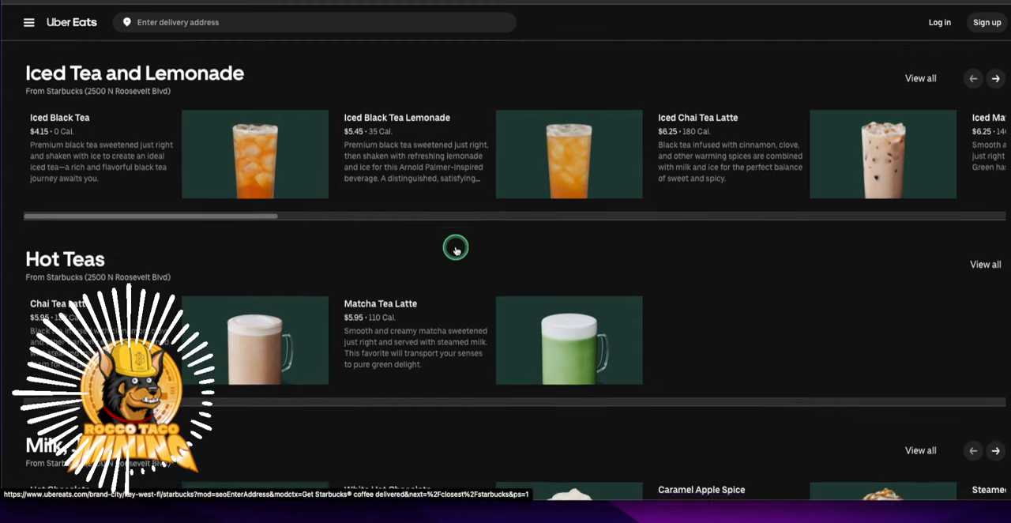
{"action": "scroll", "scroll_direction": "down", "scroll_amount": 3}
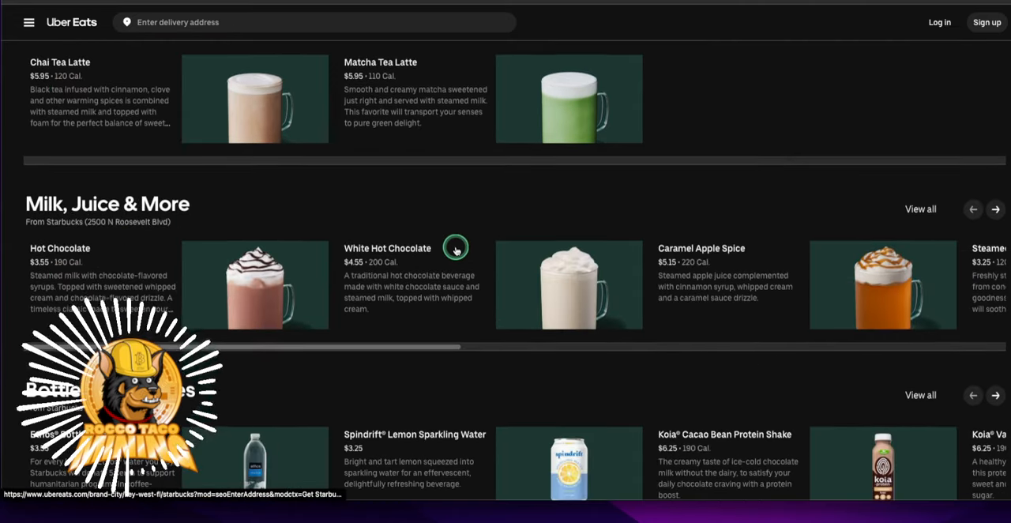
{"action": "scroll", "scroll_direction": "down", "scroll_amount": 3}
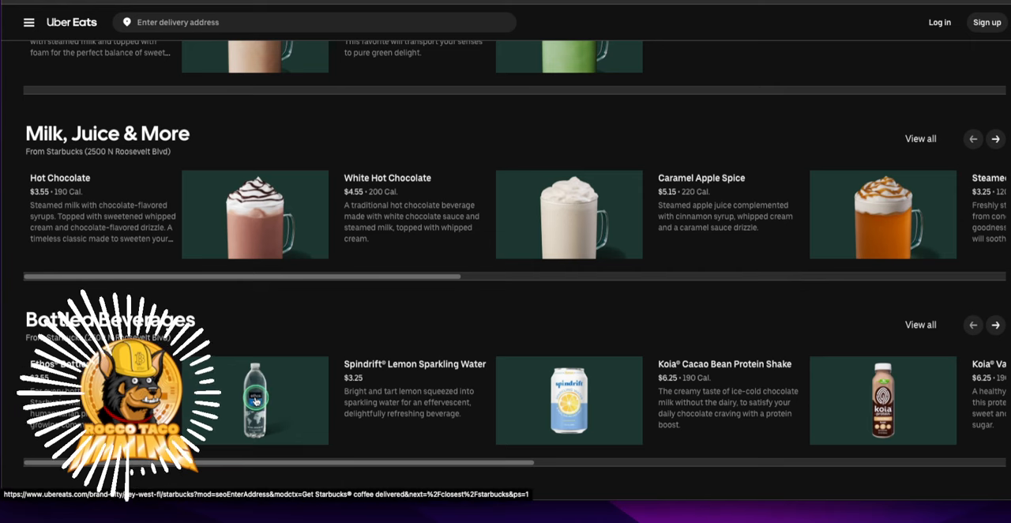
{"action": "mouse_move", "coordinate": [276, 413]}
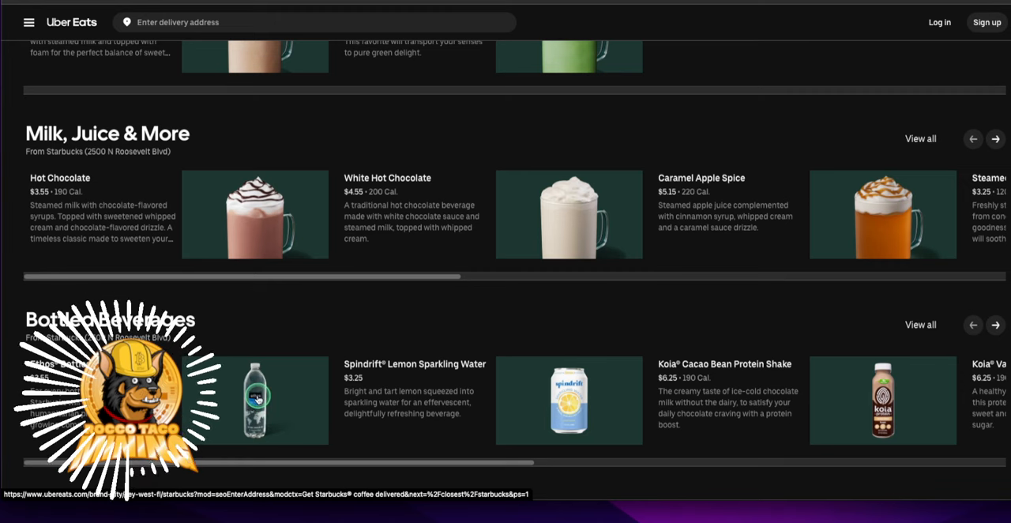
{"action": "mouse_move", "coordinate": [333, 364]}
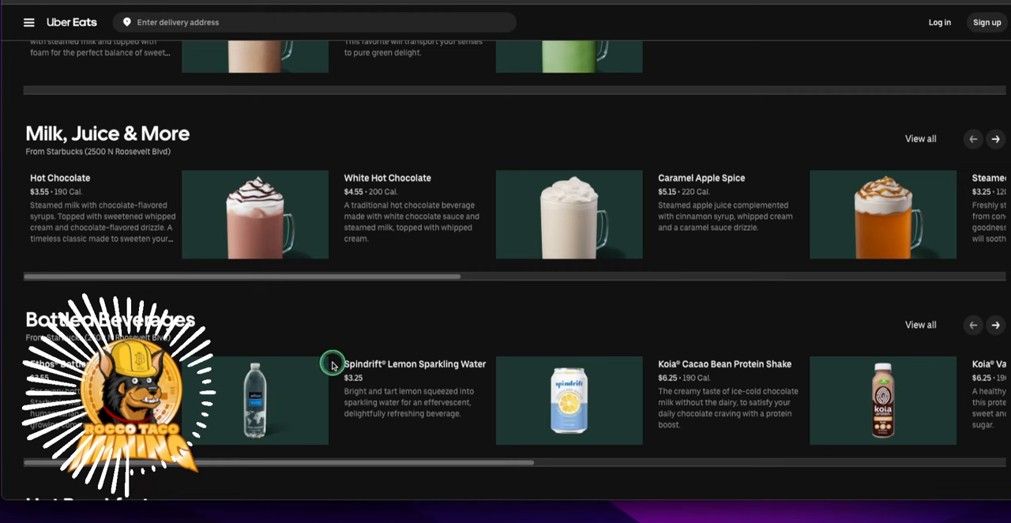
Step: Scroll through Hot Breakfast and Bakery items and prices to the Lunch section
{"action": "scroll", "scroll_direction": "down", "scroll_amount": 3}
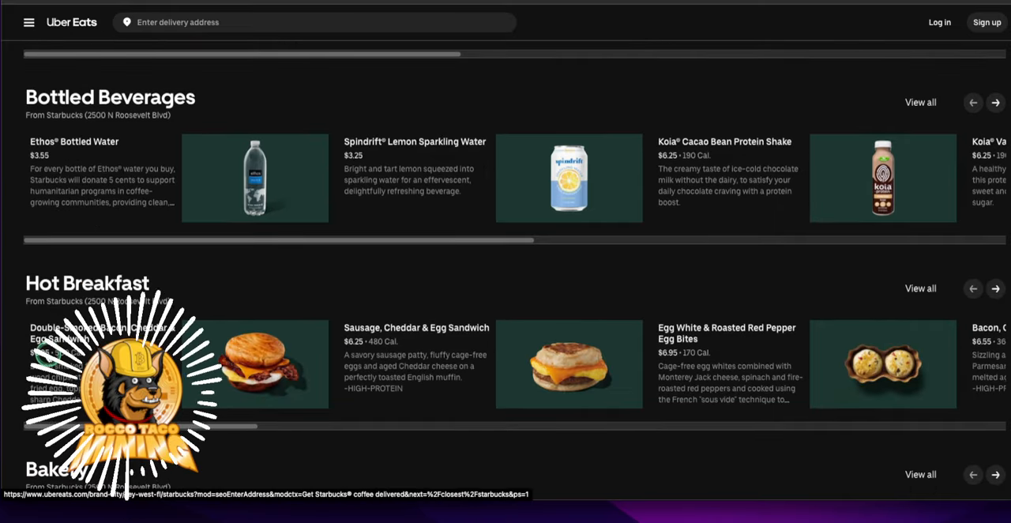
{"action": "scroll", "scroll_direction": "down", "scroll_amount": 3}
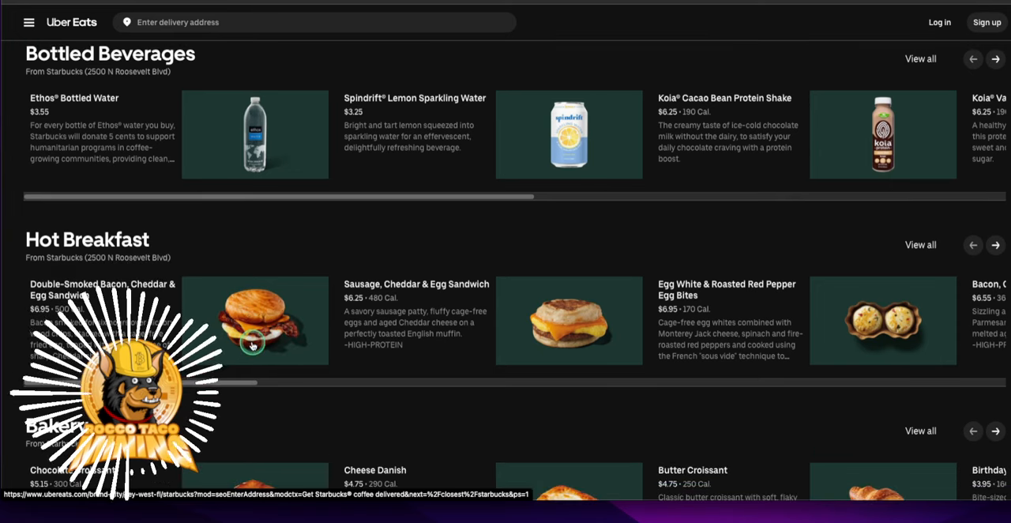
{"action": "scroll", "scroll_direction": "down", "scroll_amount": 3}
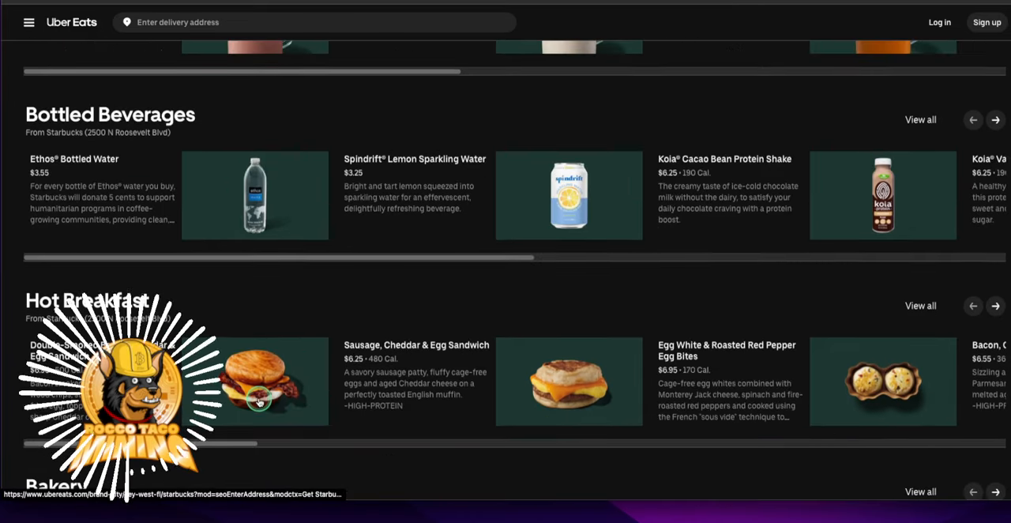
{"action": "scroll", "scroll_direction": "down", "scroll_amount": 3}
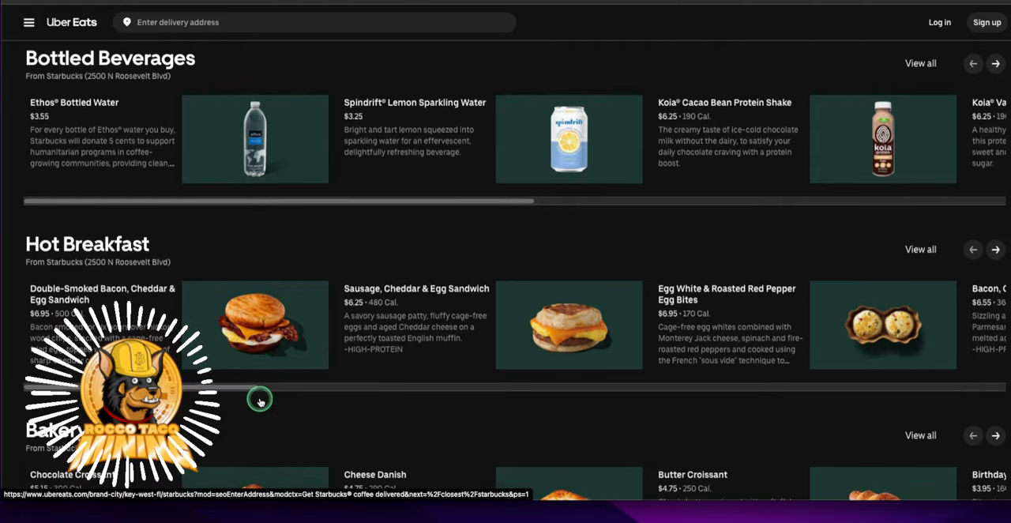
{"action": "scroll", "scroll_direction": "down", "scroll_amount": 3}
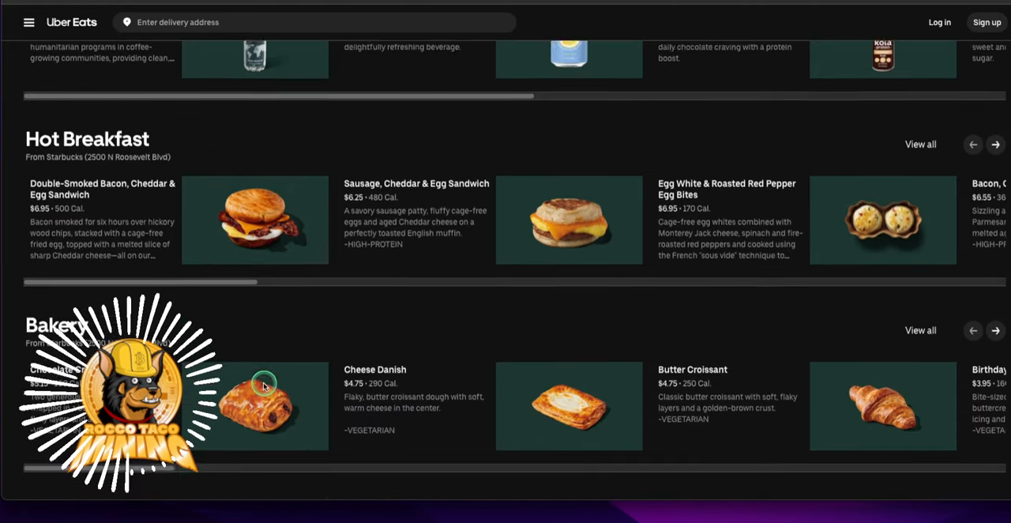
{"action": "scroll", "scroll_direction": "down", "scroll_amount": 3}
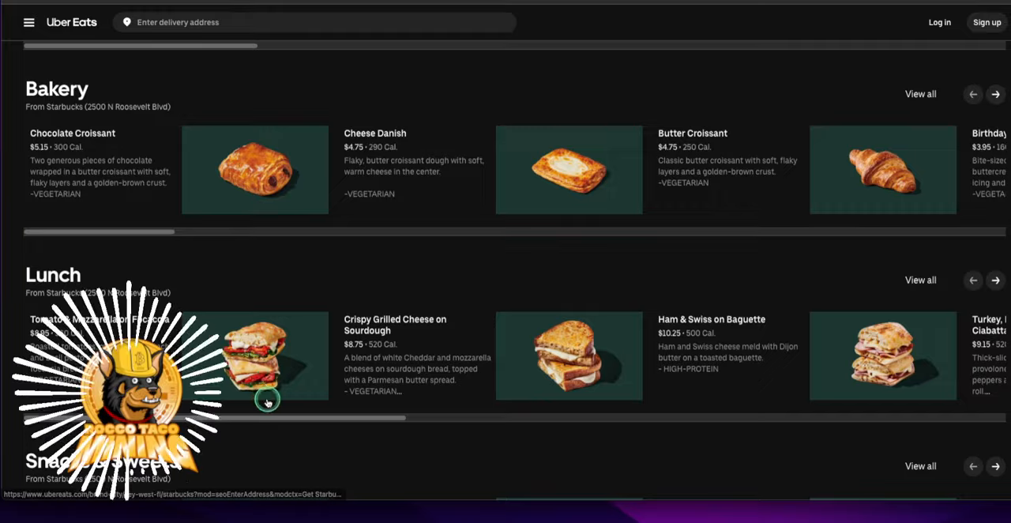
Step: Scroll back up to the 2500 N Roosevelt Blvd store map above Featured items
{"action": "scroll", "scroll_direction": "down", "scroll_amount": 3}
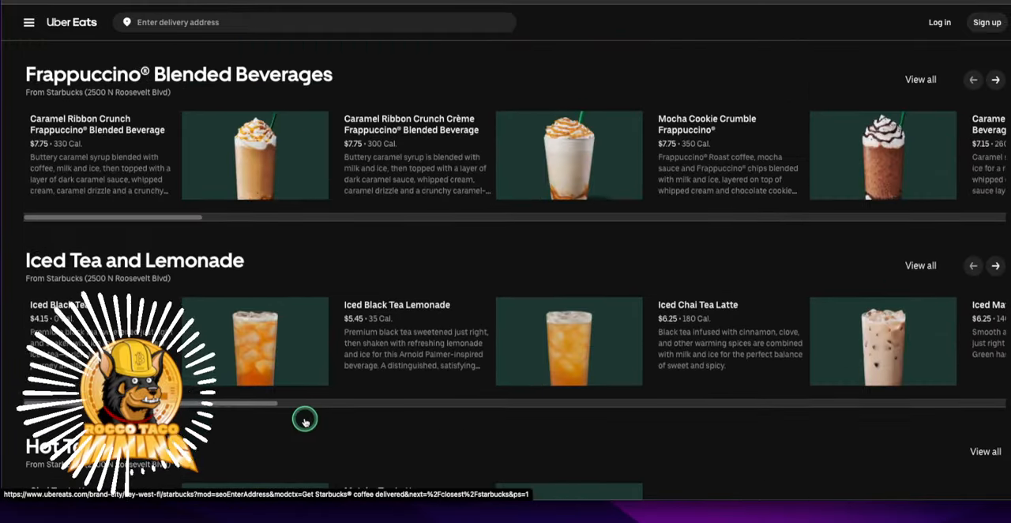
{"action": "scroll", "scroll_direction": "down", "scroll_amount": 3}
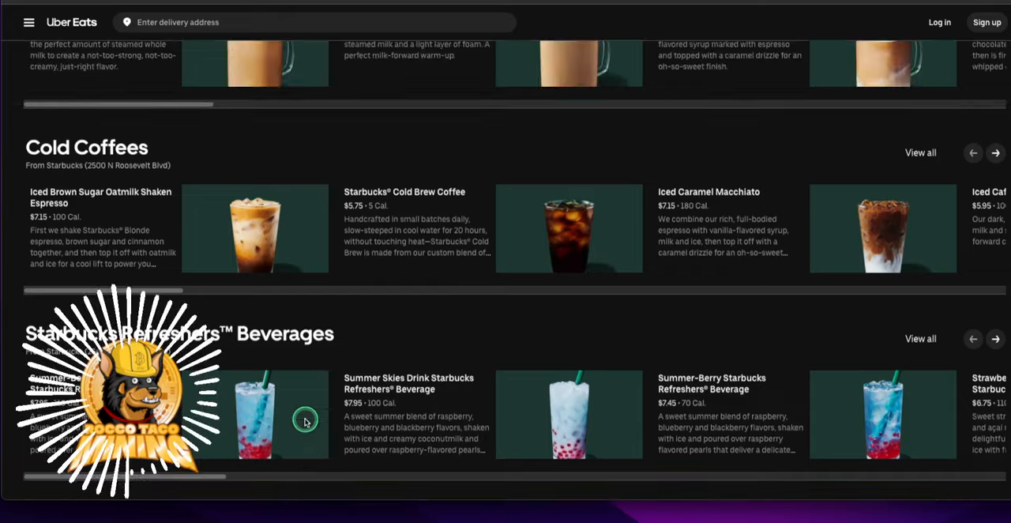
{"action": "scroll", "scroll_direction": "up", "scroll_amount": 3}
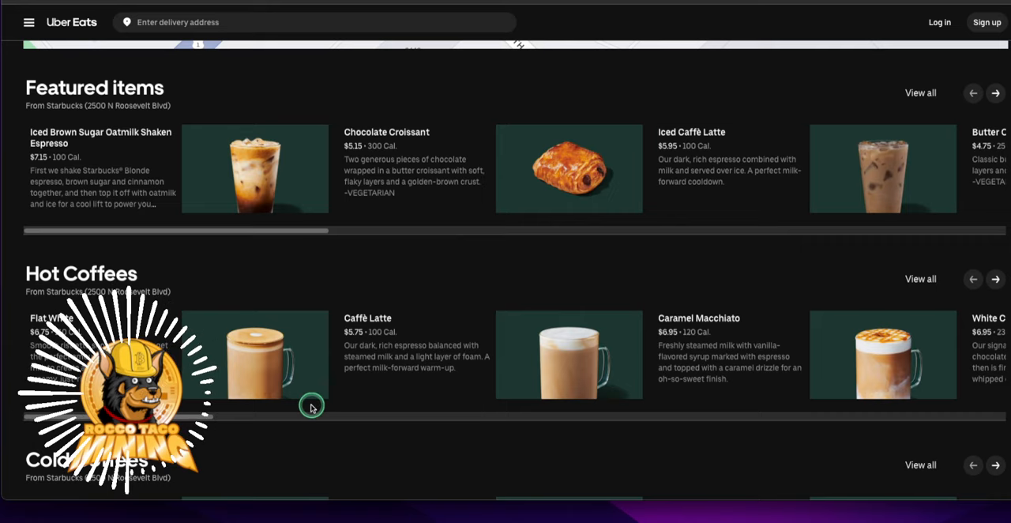
{"action": "scroll", "scroll_direction": "up", "scroll_amount": 3}
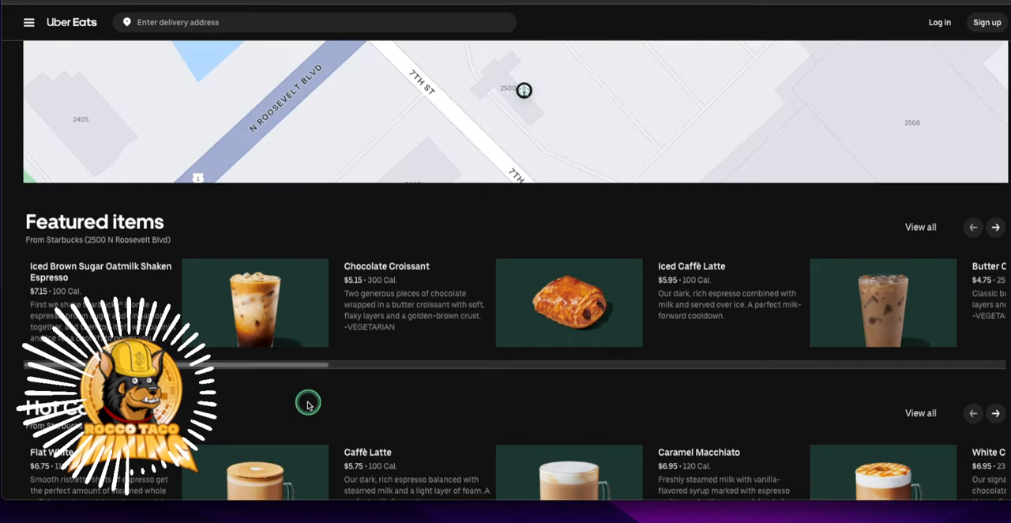
{"action": "scroll", "scroll_direction": "down", "scroll_amount": 3}
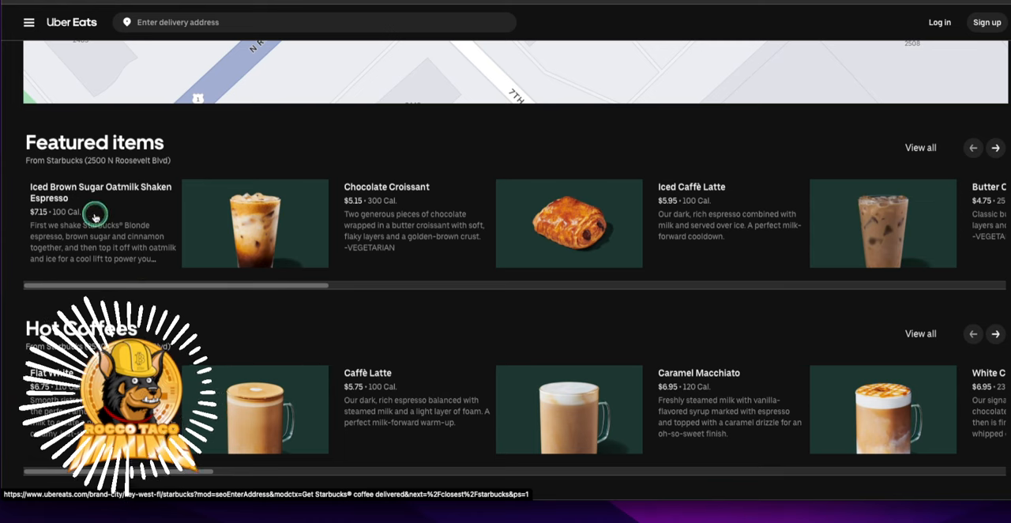
{"action": "mouse_move", "coordinate": [307, 243]}
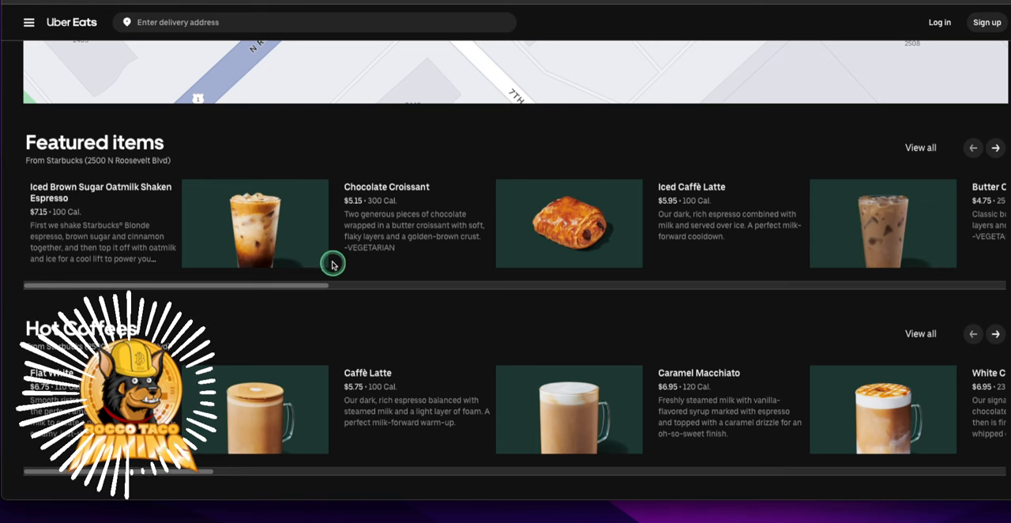
{"action": "mouse_move", "coordinate": [324, 272]}
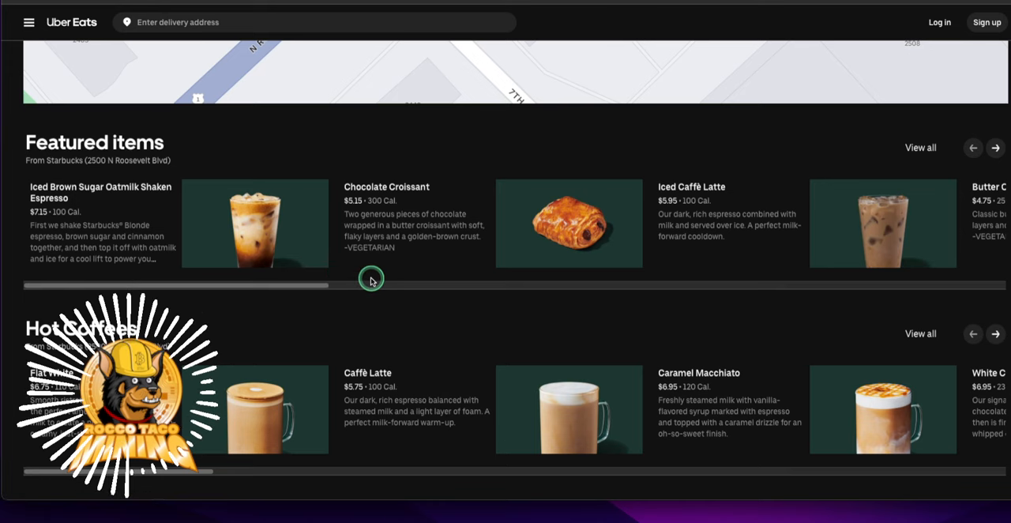
{"action": "mouse_move", "coordinate": [335, 273]}
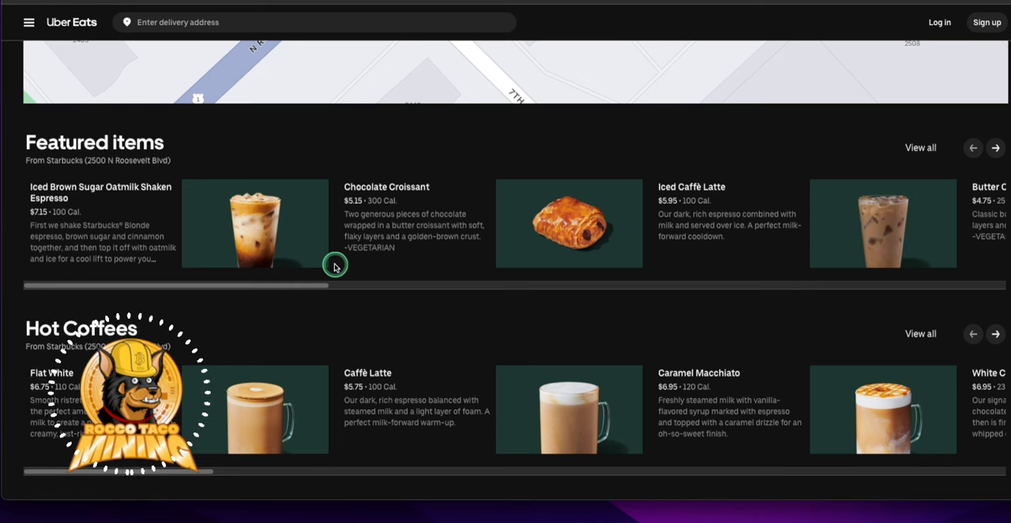
{"action": "mouse_move", "coordinate": [261, 173]}
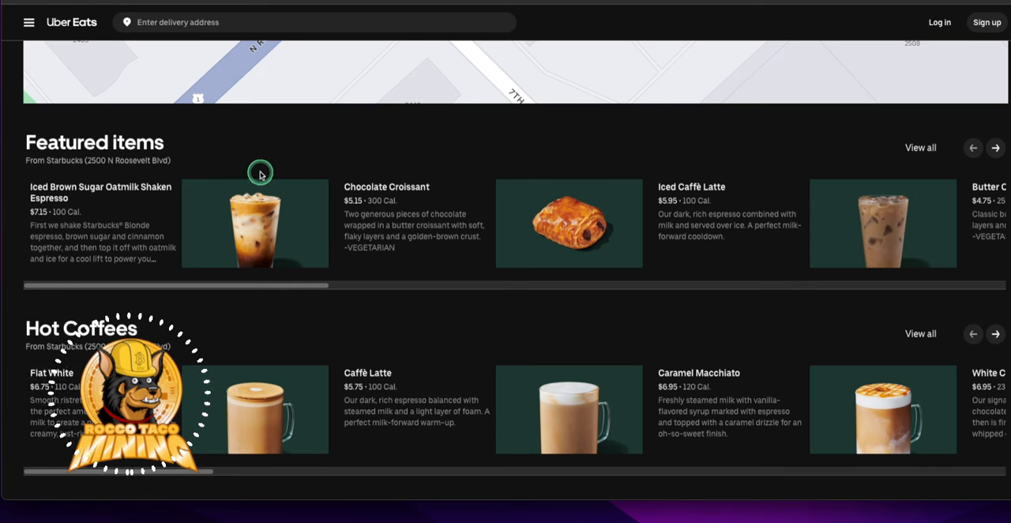
{"action": "mouse_move", "coordinate": [313, 135]}
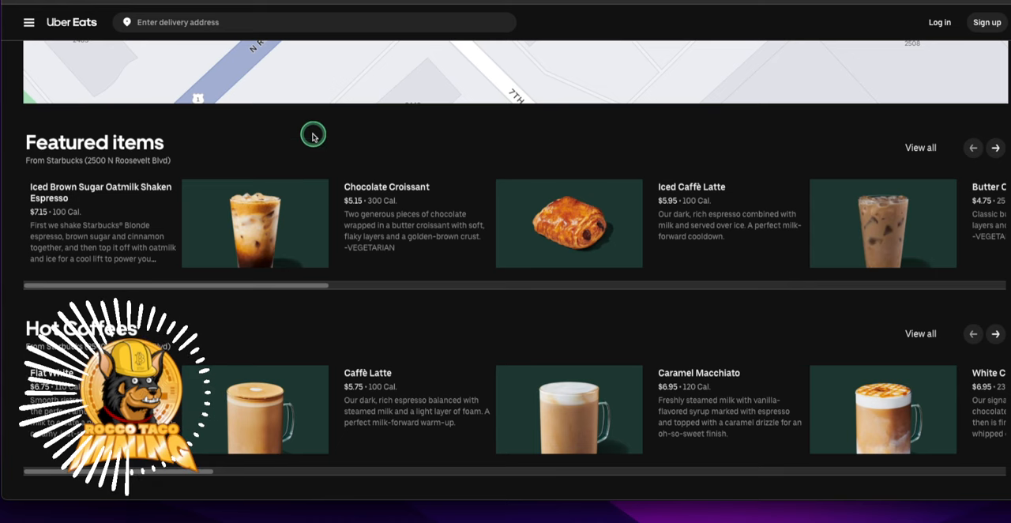
{"action": "mouse_move", "coordinate": [248, 317]}
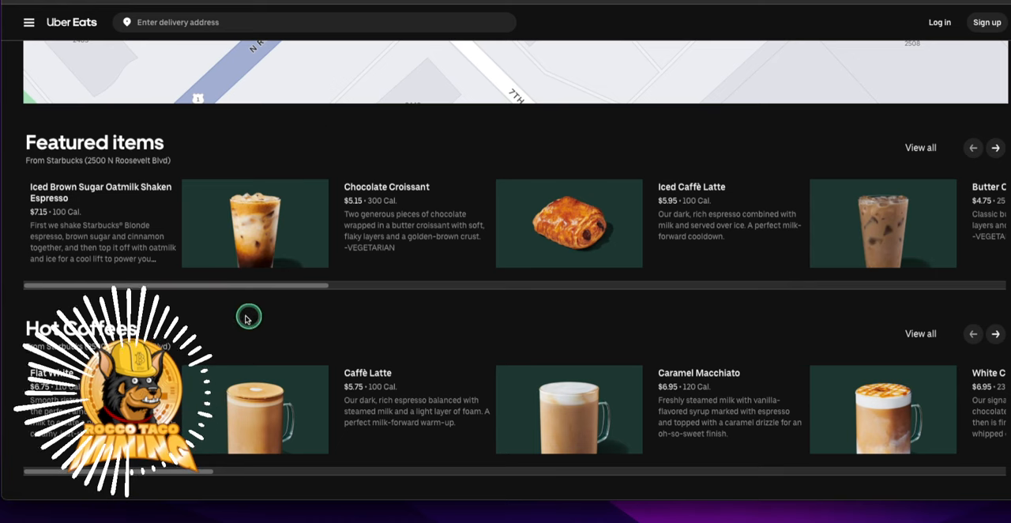
{"action": "mouse_move", "coordinate": [304, 305]}
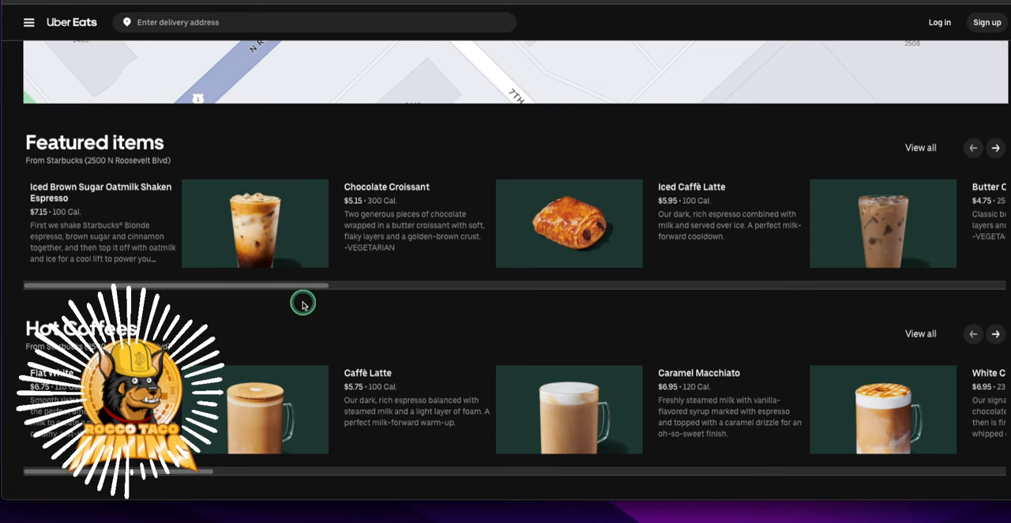
{"action": "mouse_move", "coordinate": [440, 354]}
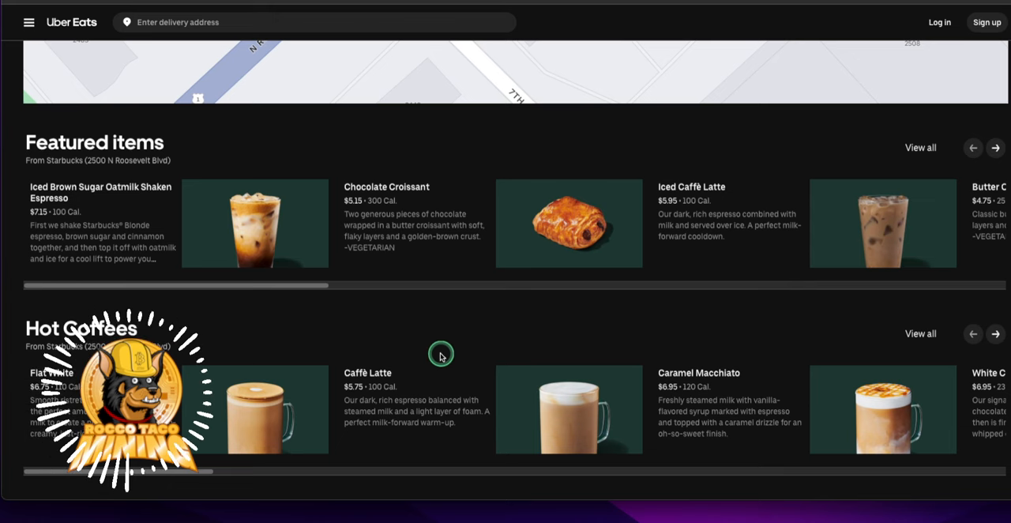
{"action": "mouse_move", "coordinate": [417, 334]}
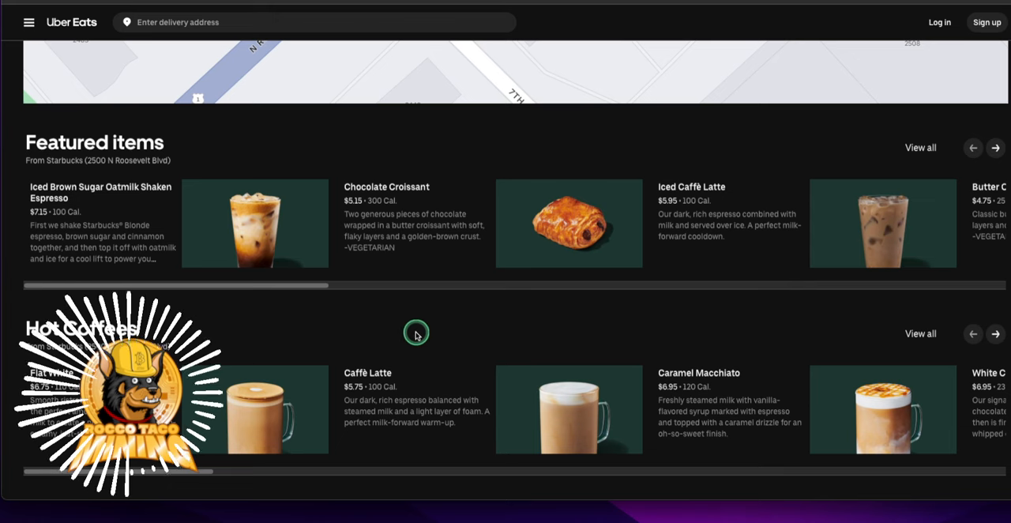
{"action": "mouse_move", "coordinate": [398, 291]}
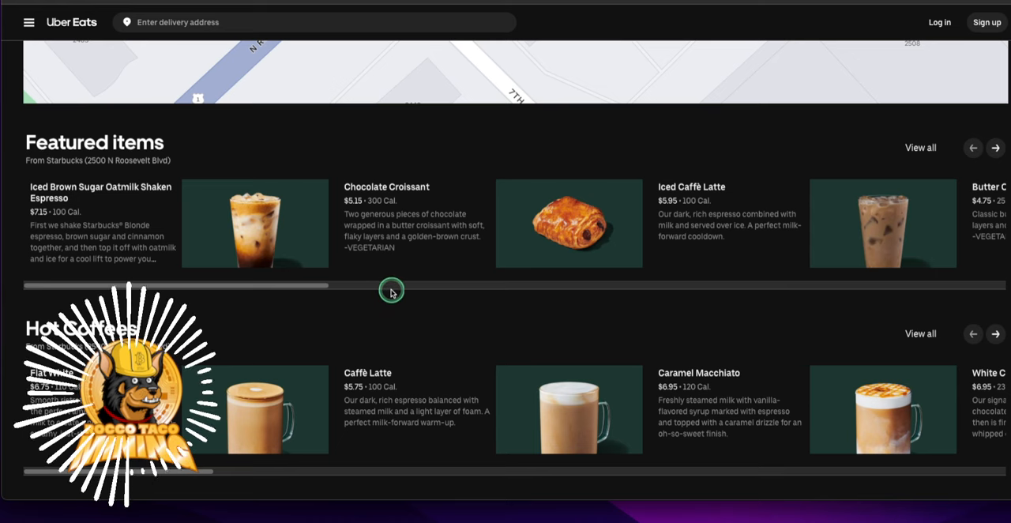
{"action": "mouse_move", "coordinate": [404, 297]}
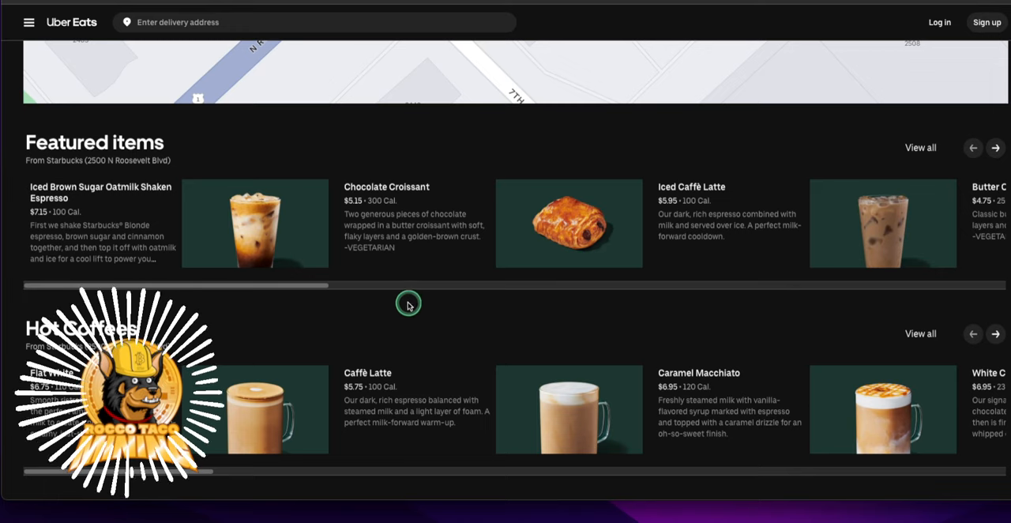
Step: Scroll past Hot Coffees to Cold Coffees, Starbucks Refreshers and the start of Frappuccinos
{"action": "scroll", "scroll_direction": "down", "scroll_amount": 3}
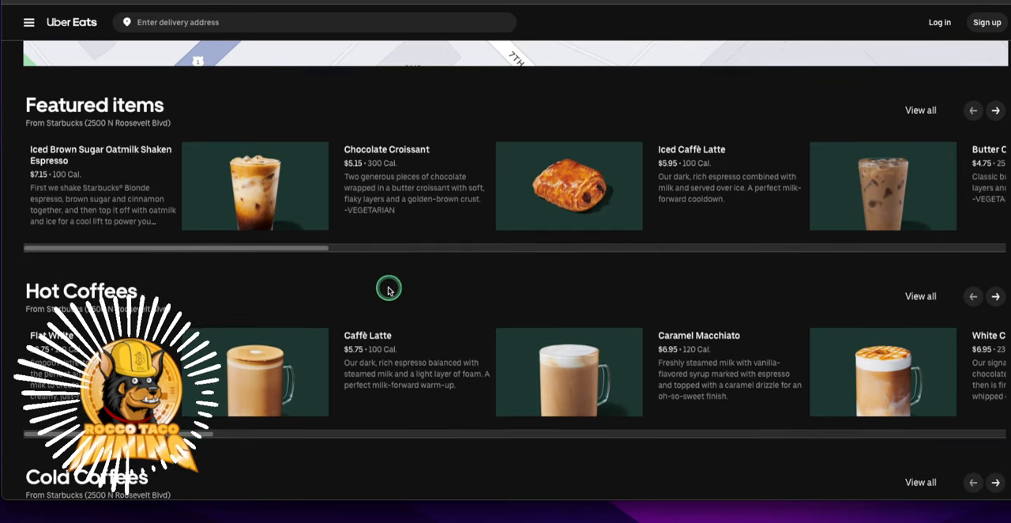
{"action": "scroll", "scroll_direction": "down", "scroll_amount": 3}
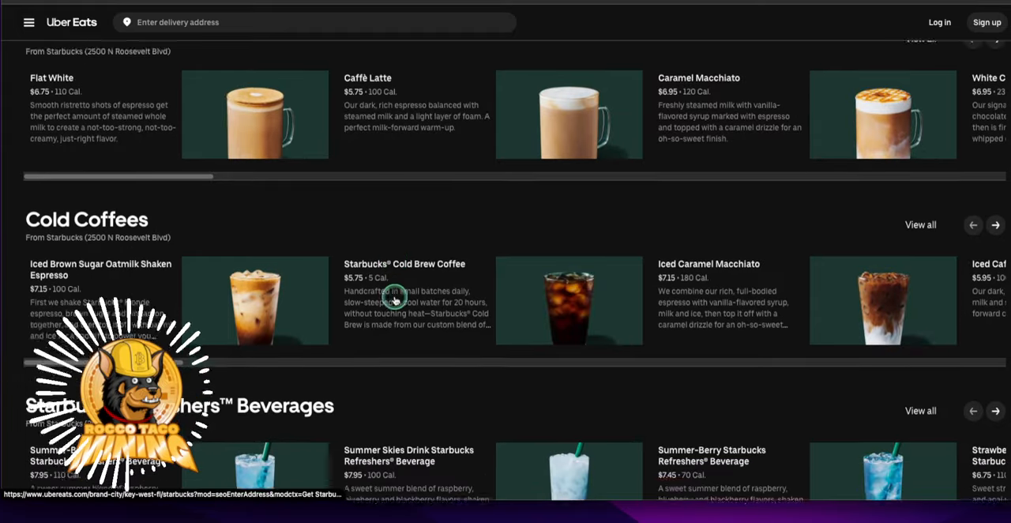
{"action": "scroll", "scroll_direction": "down", "scroll_amount": 3}
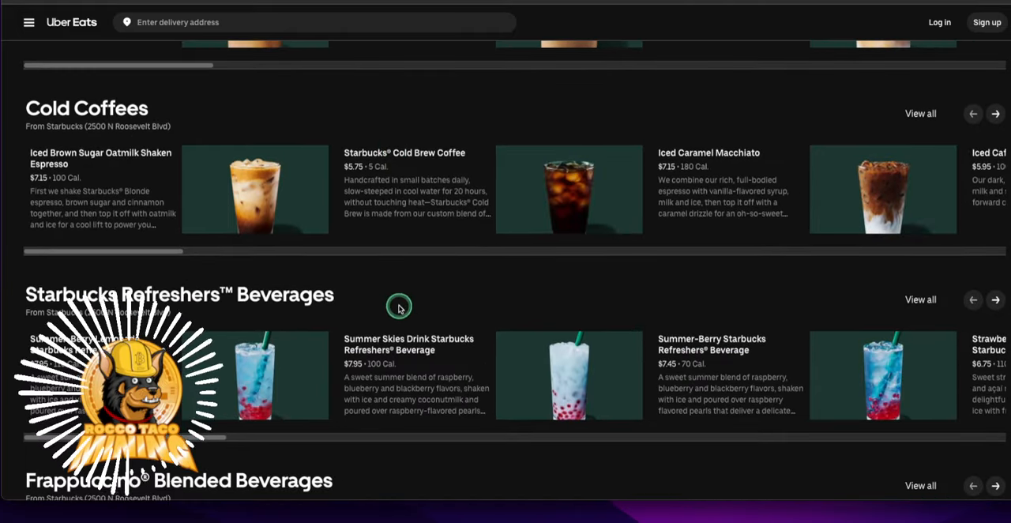
{"action": "scroll", "scroll_direction": "down", "scroll_amount": 3}
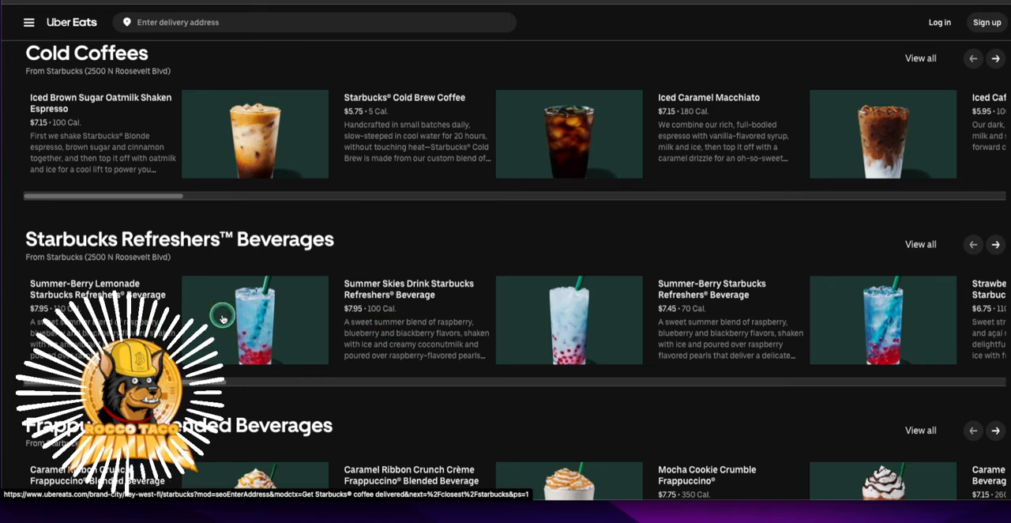
{"action": "mouse_move", "coordinate": [353, 336]}
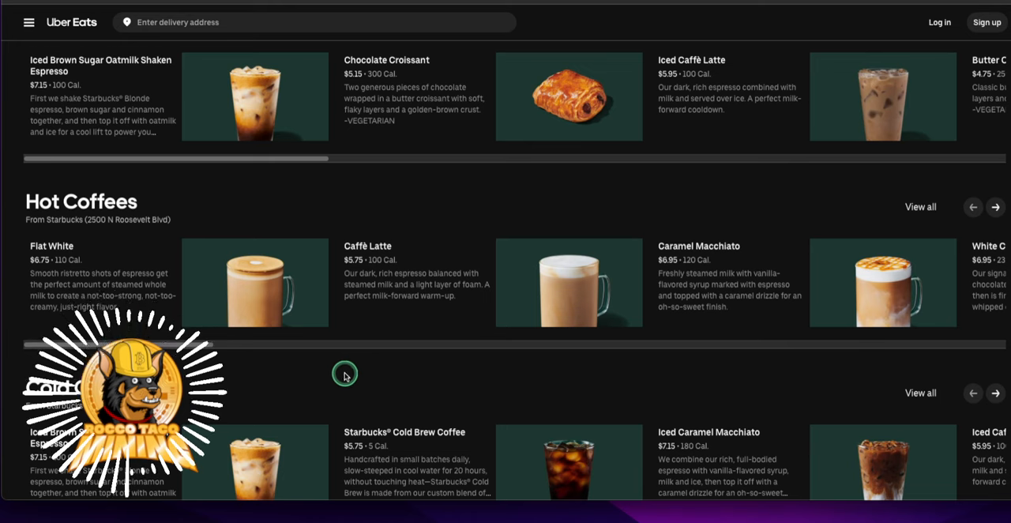
{"action": "mouse_move", "coordinate": [316, 273]}
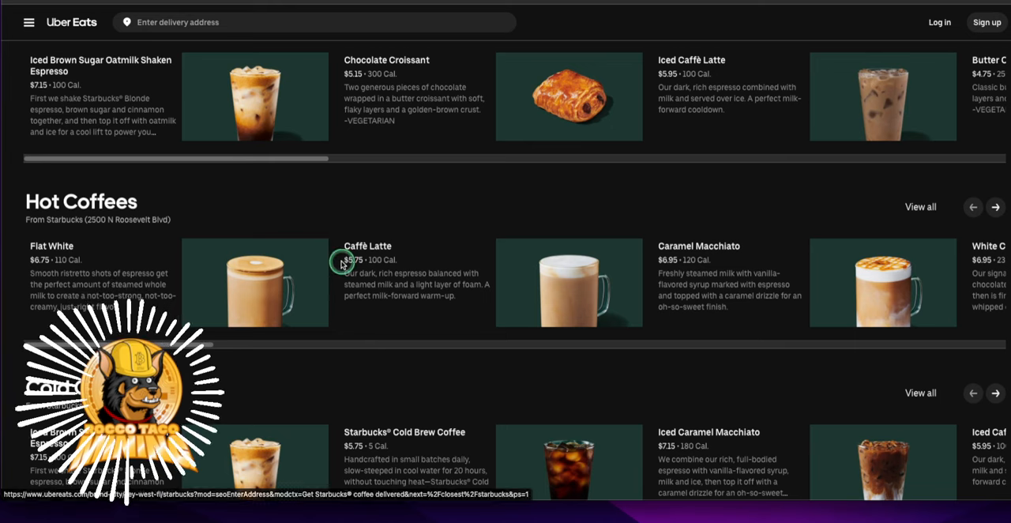
{"action": "mouse_move", "coordinate": [386, 287]}
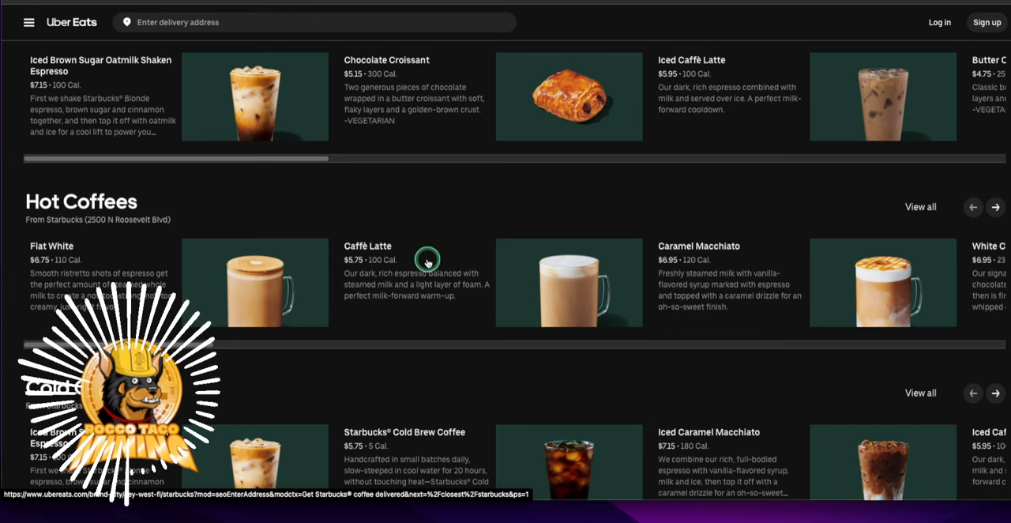
{"action": "mouse_move", "coordinate": [593, 258]}
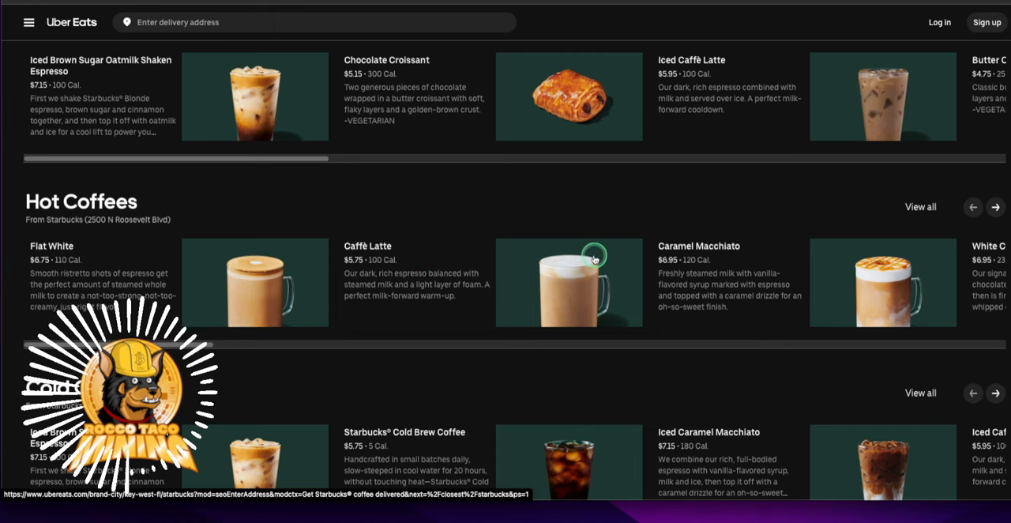
{"action": "mouse_move", "coordinate": [593, 258]}
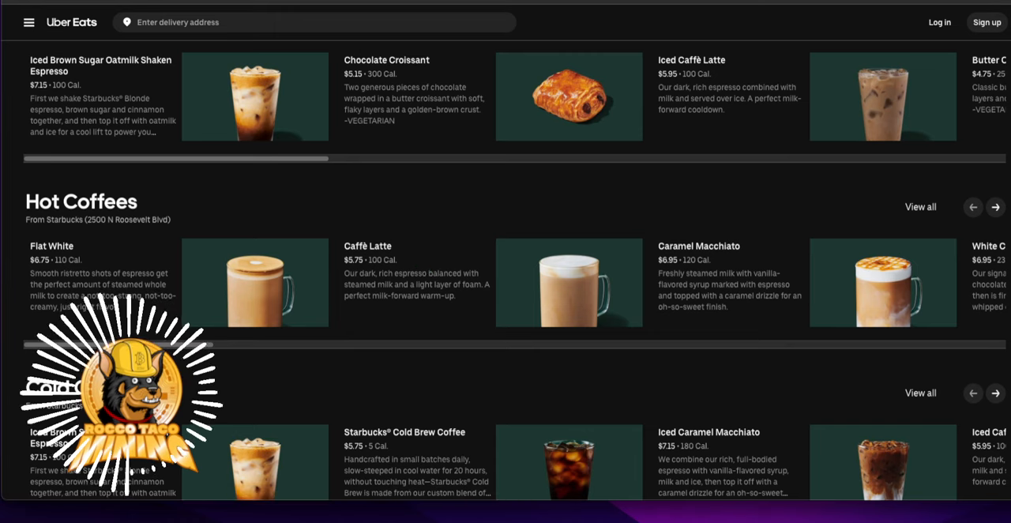